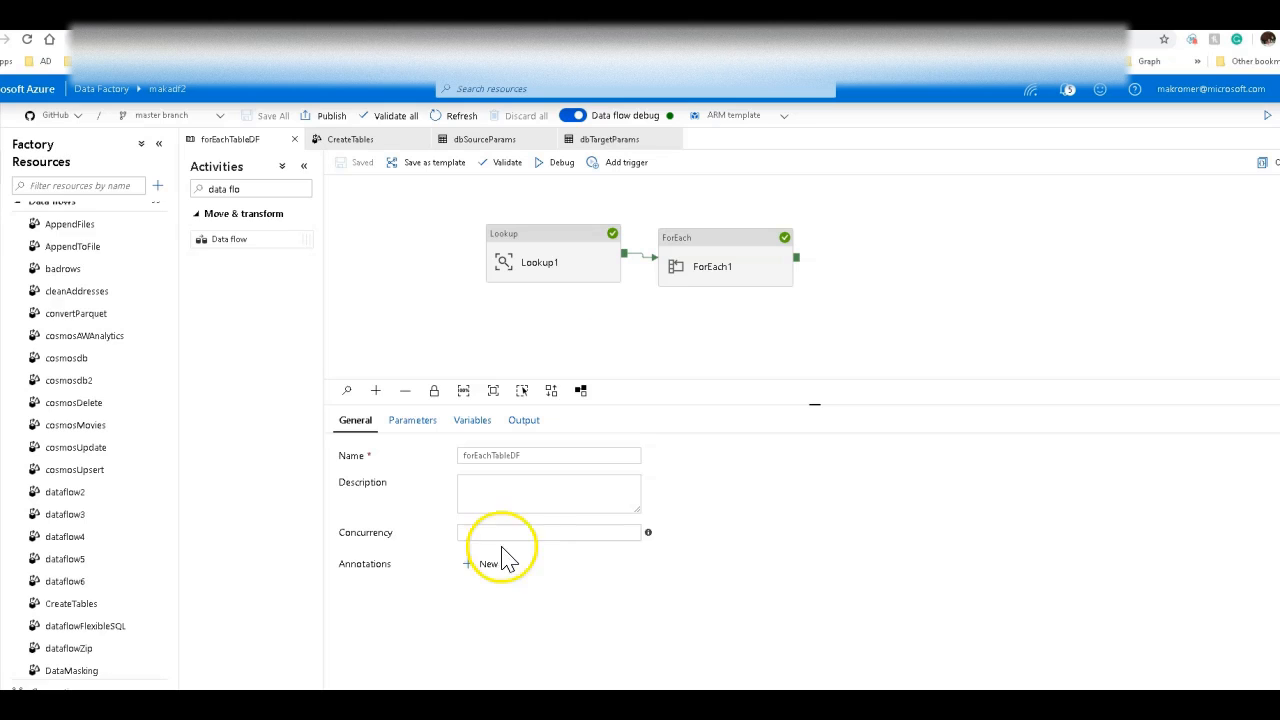
pyautogui.moveTo(556, 340)
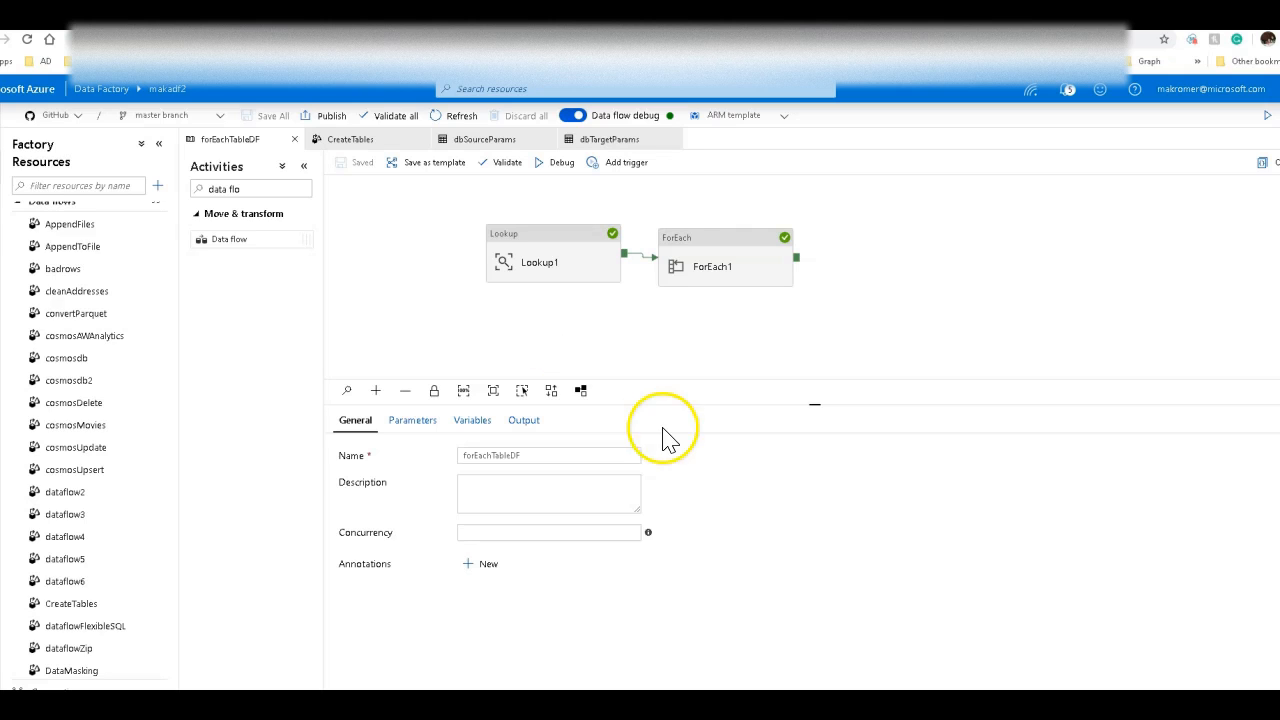
pyautogui.moveTo(856, 384)
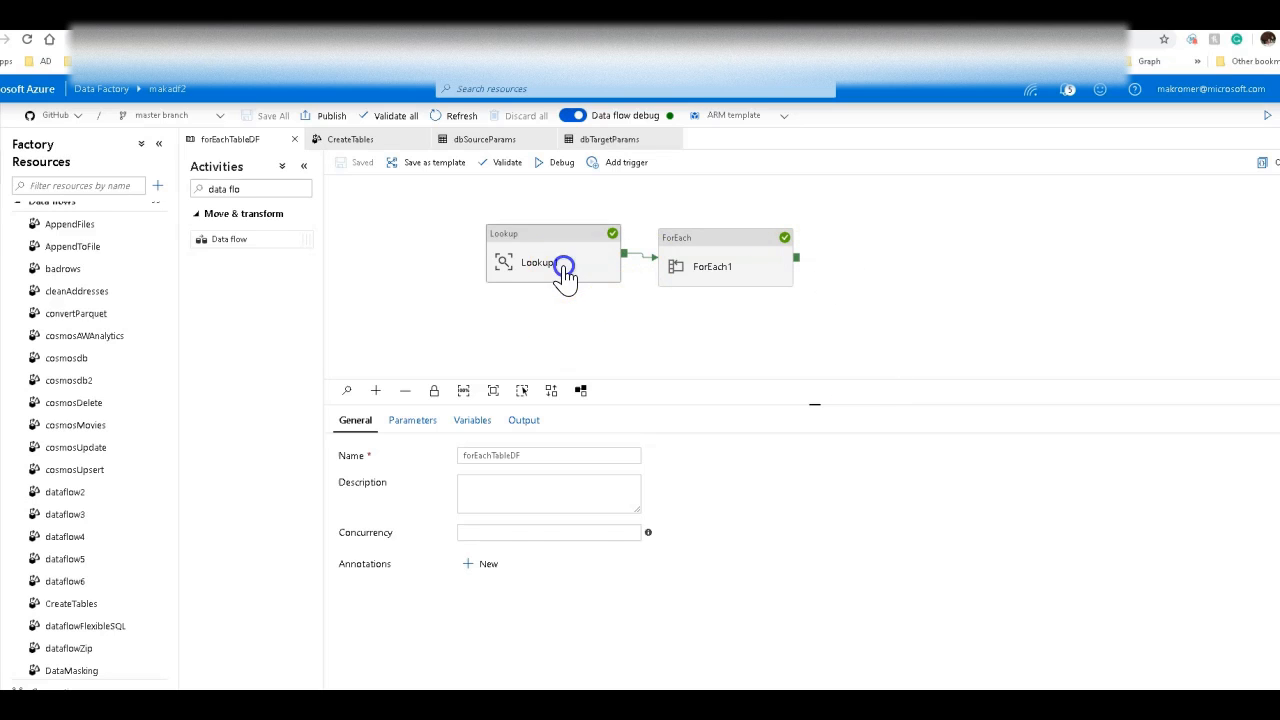
# Review Lookup1's query selecting base tables named like 'Dim%' from AzureSqlTable1.
pyautogui.click(552, 256)
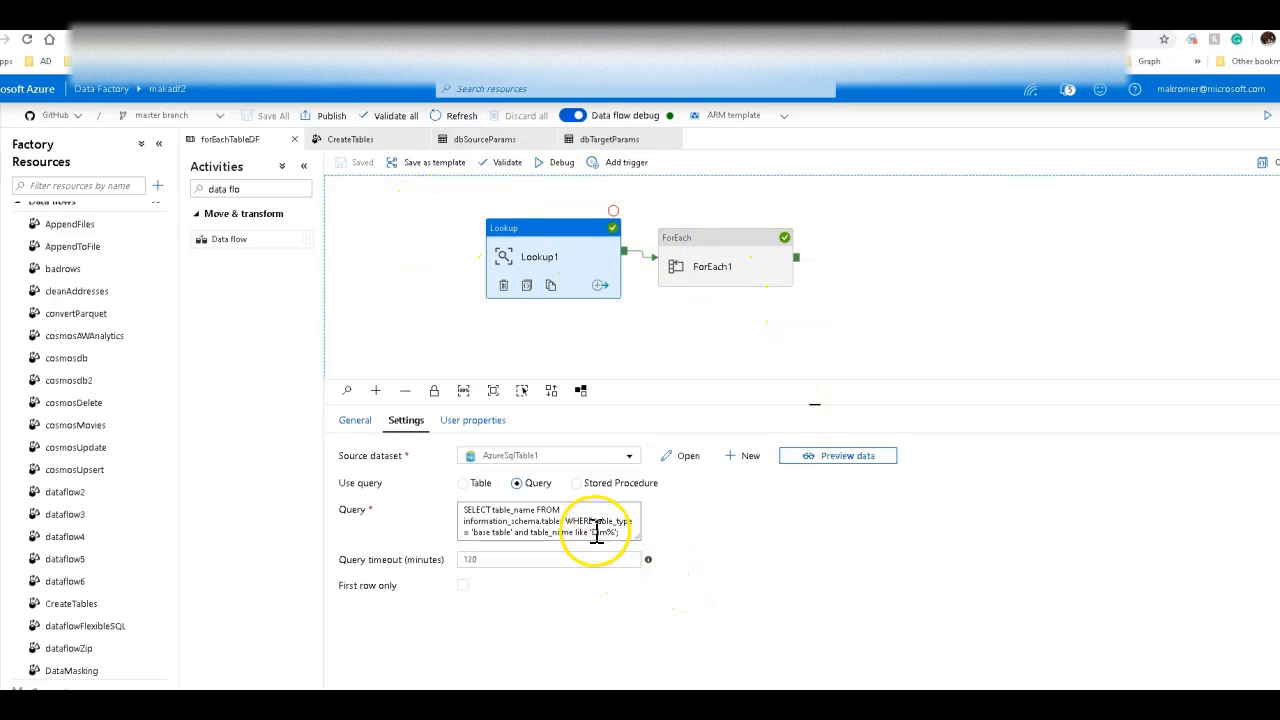
pyautogui.click(550, 520)
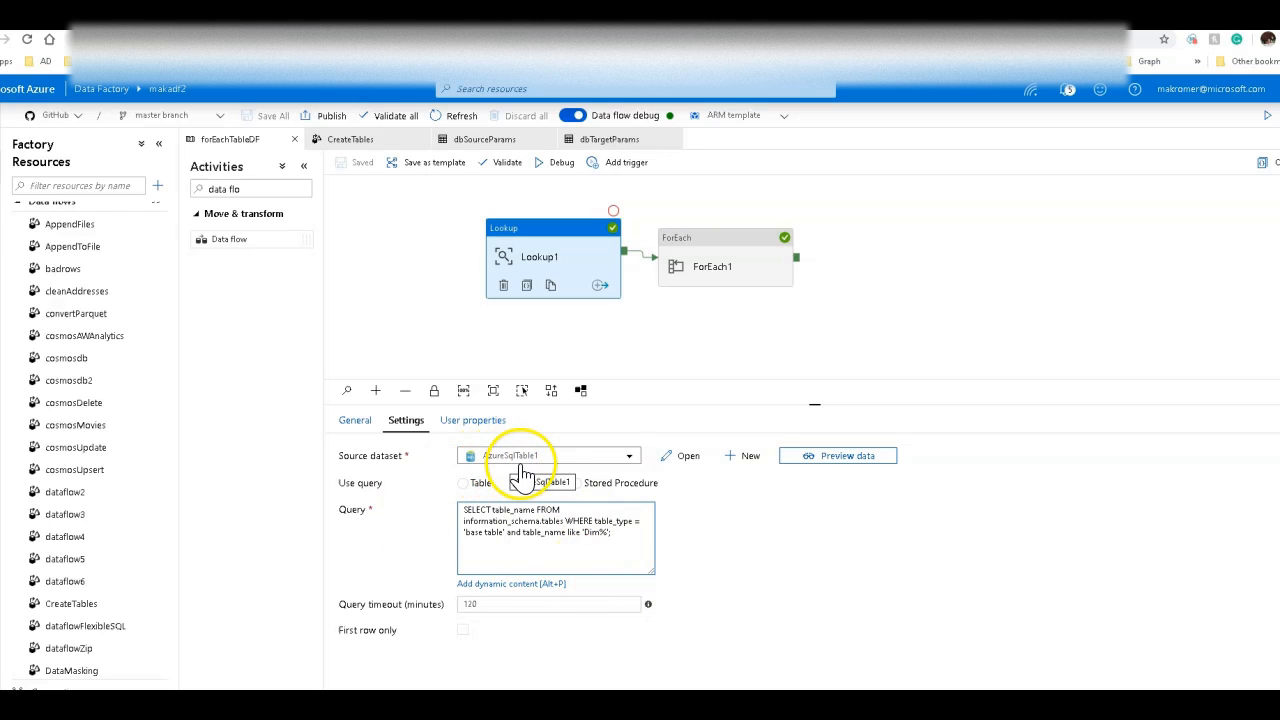
pyautogui.click(520, 482)
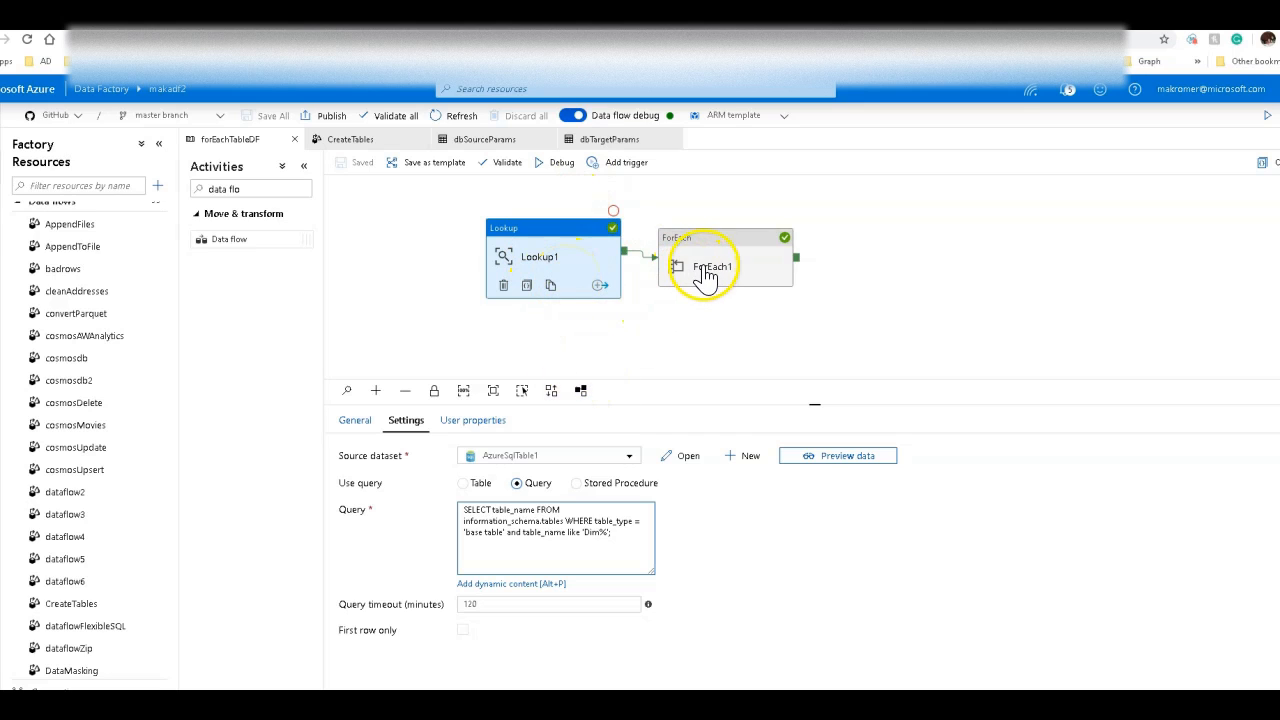
# Inspect the inner CreateTables data flow's parameter values, then ForEach1's items from Lookup1 output.
pyautogui.click(710, 264)
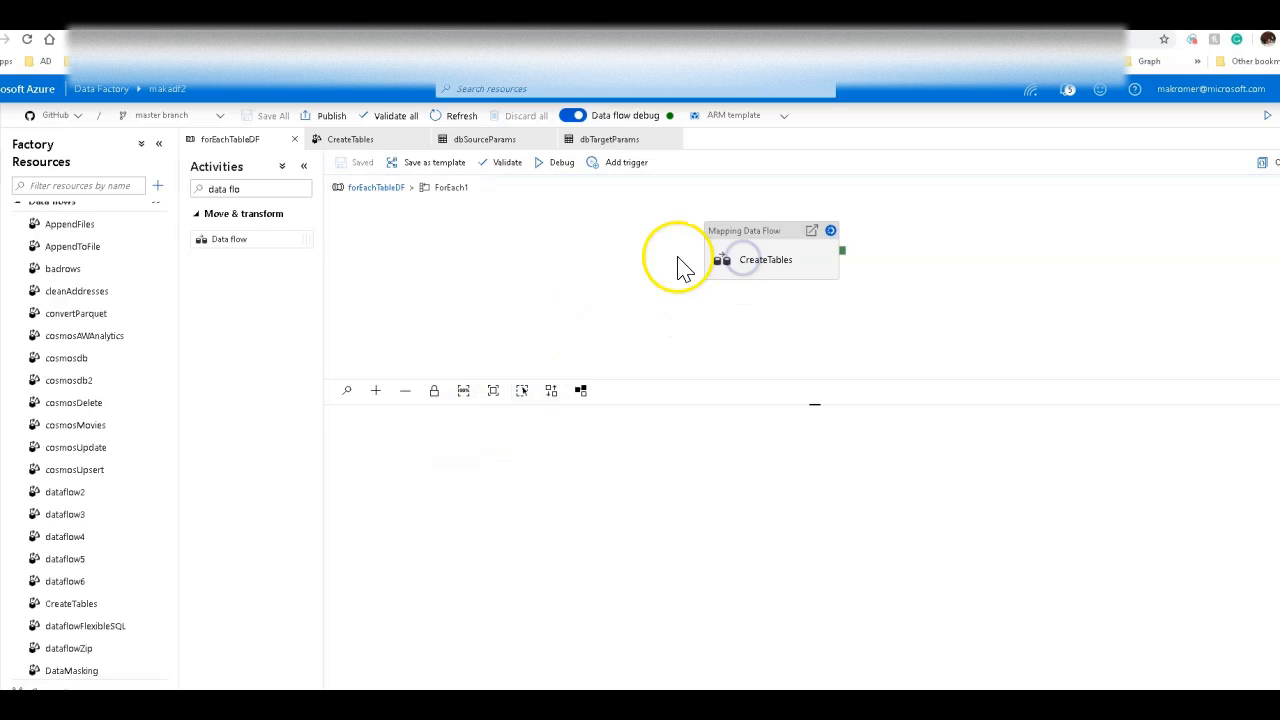
pyautogui.click(764, 260)
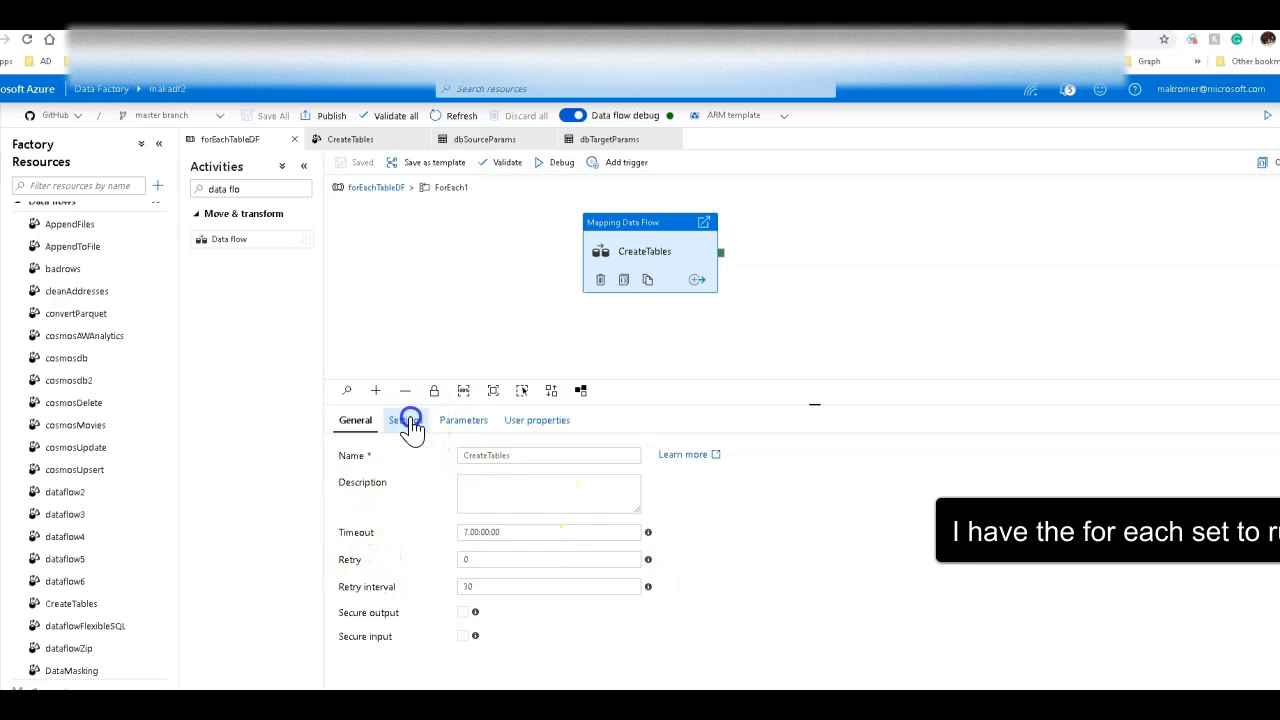
pyautogui.click(404, 420)
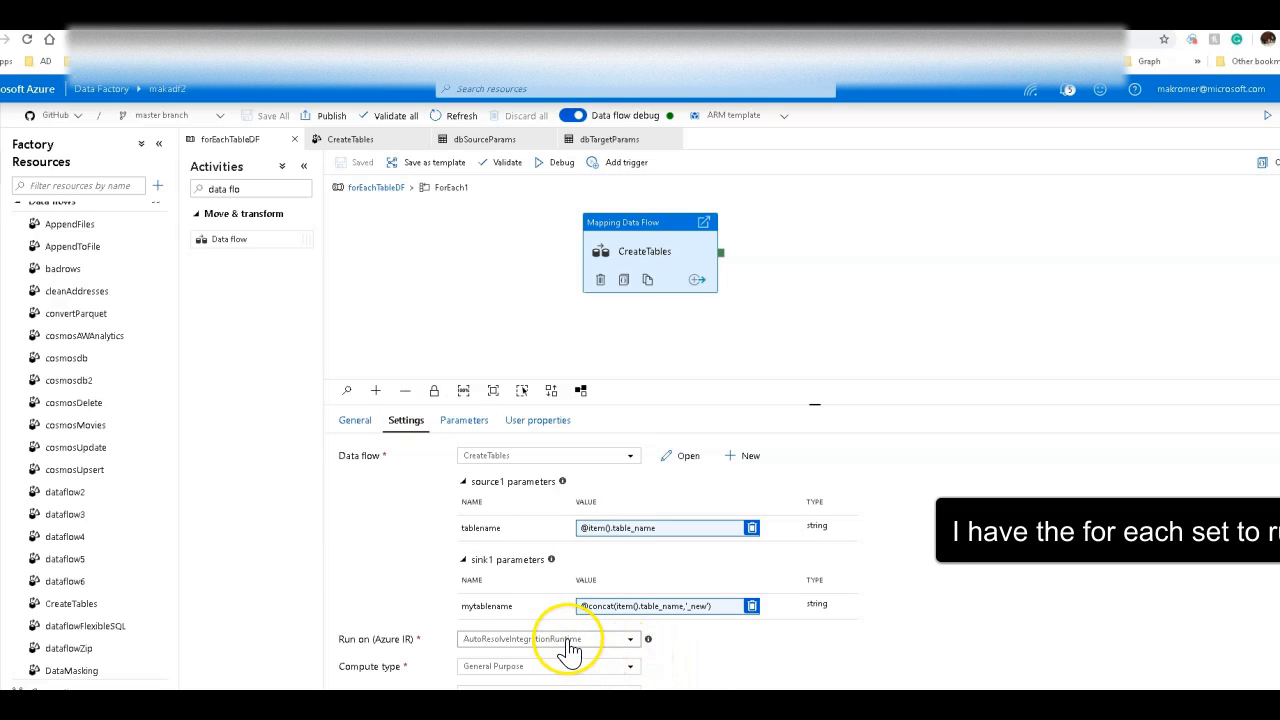
pyautogui.moveTo(548, 638)
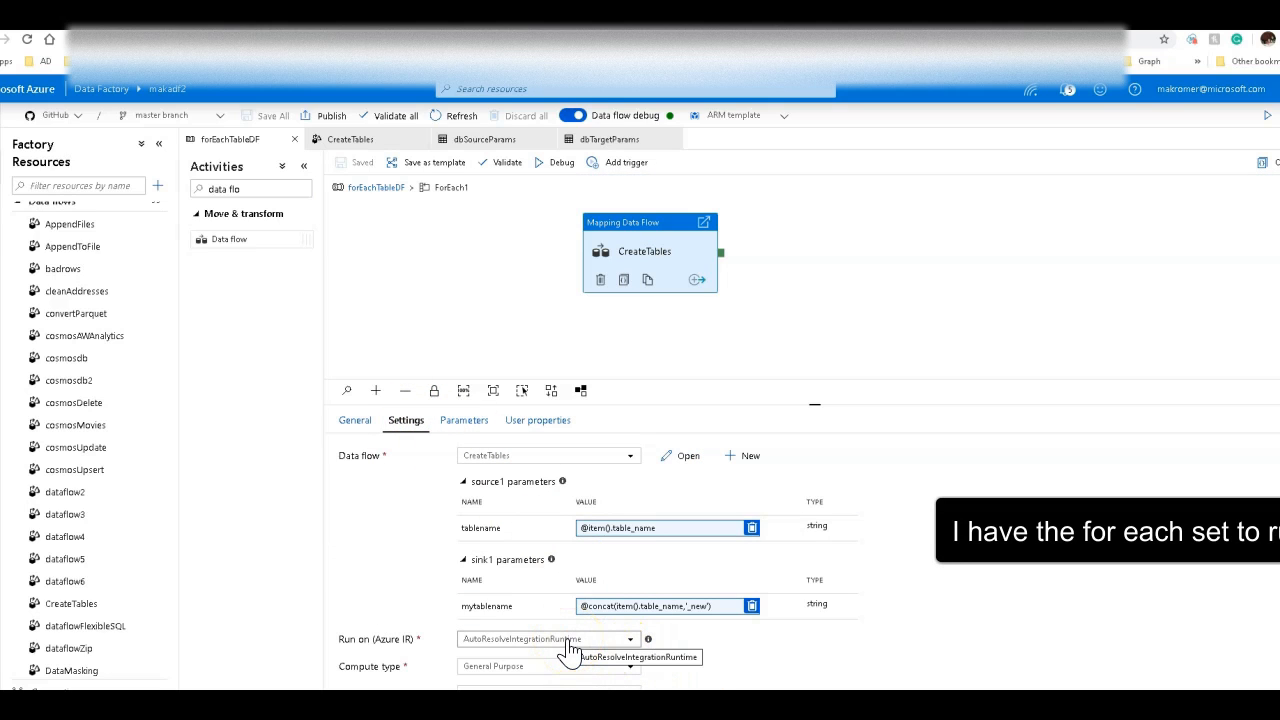
pyautogui.click(356, 420)
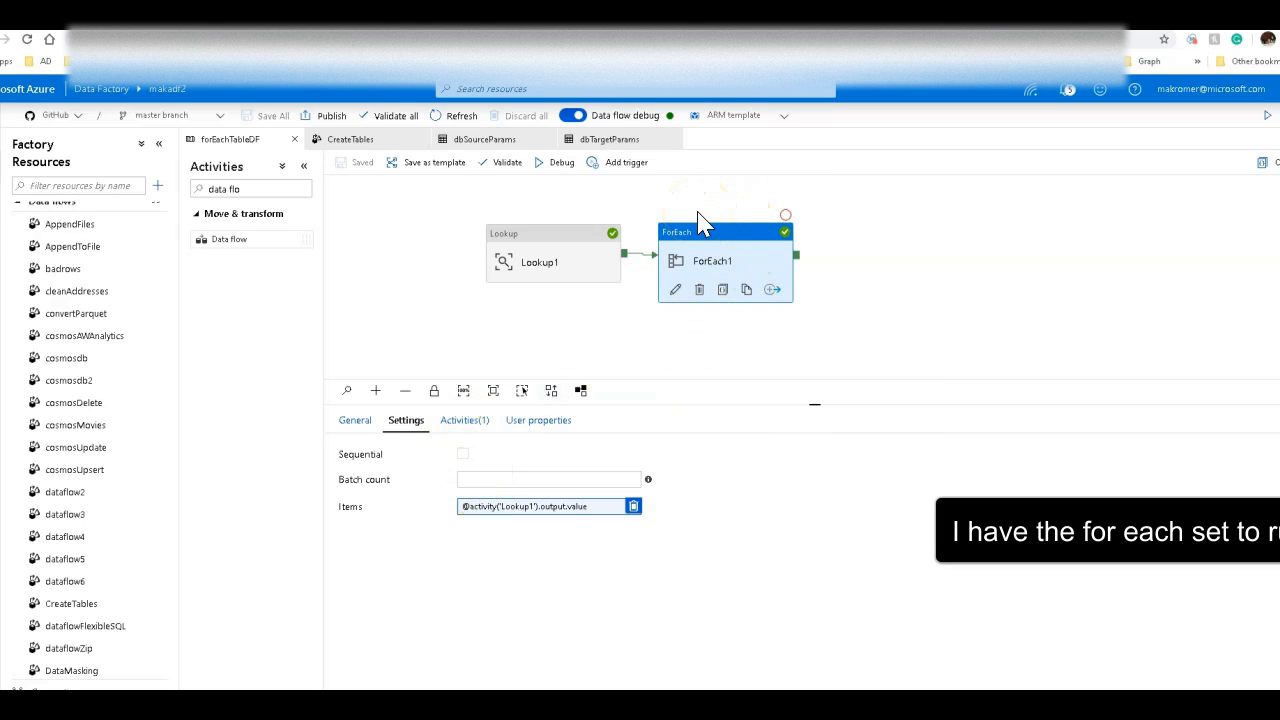
pyautogui.moveTo(720, 340)
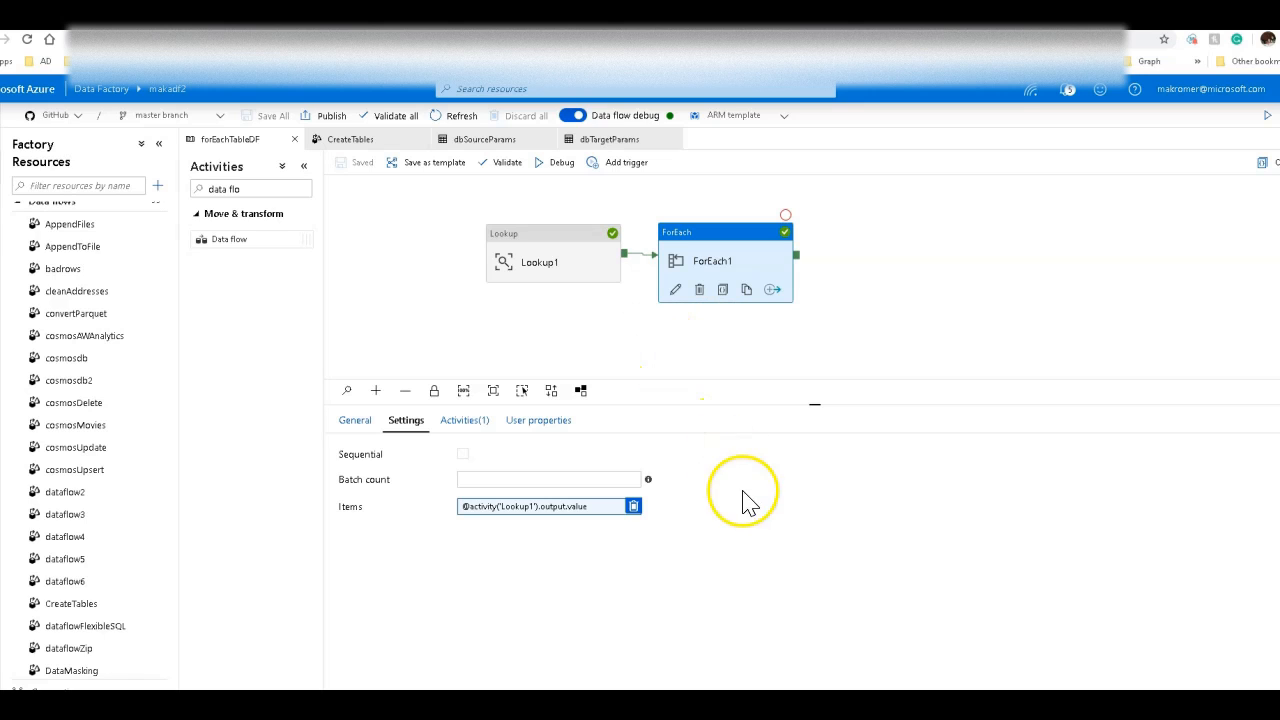
# Show ForEach1's Activities list containing the single CreateTables ExecuteDataFlow.
pyautogui.click(464, 420)
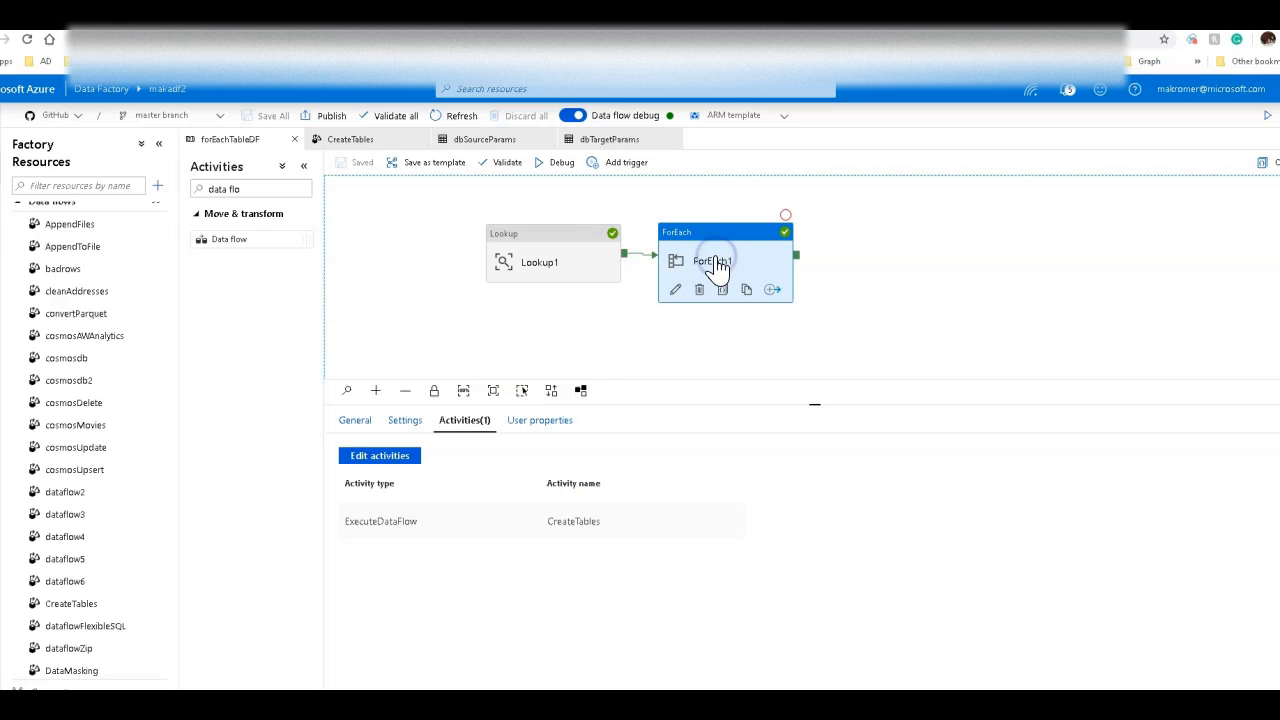
pyautogui.doubleClick(724, 260)
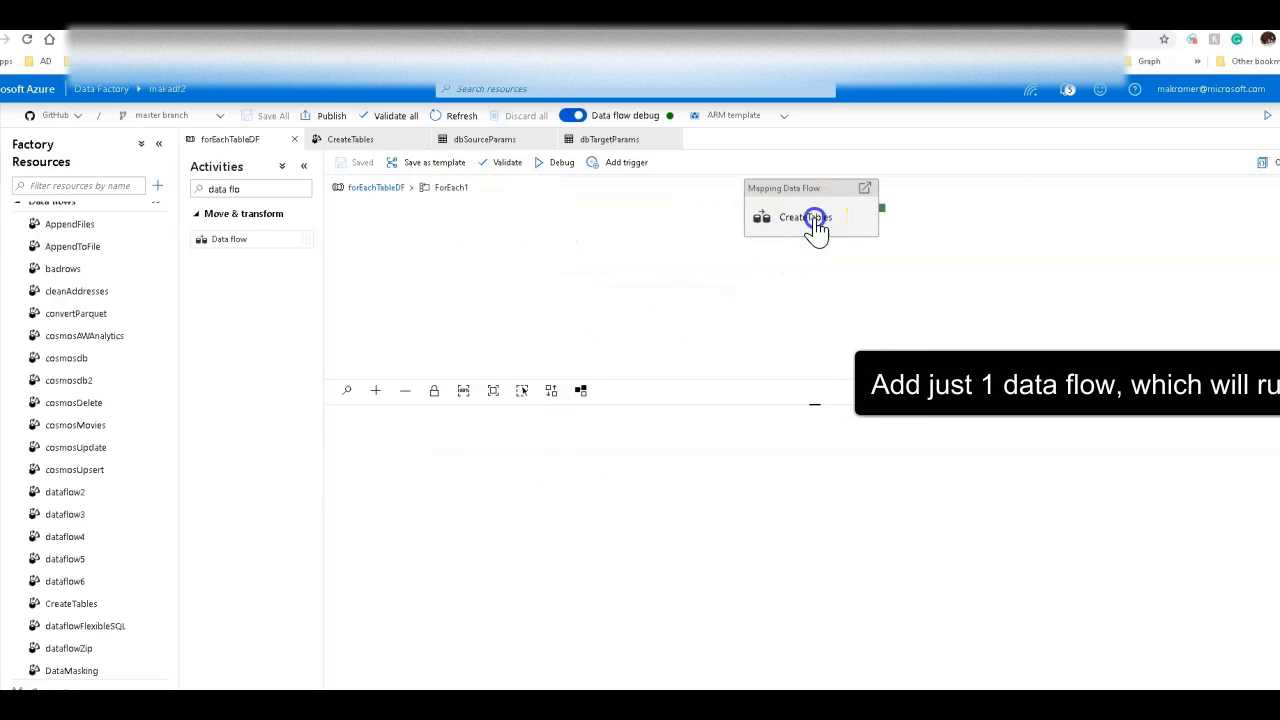
pyautogui.click(810, 216)
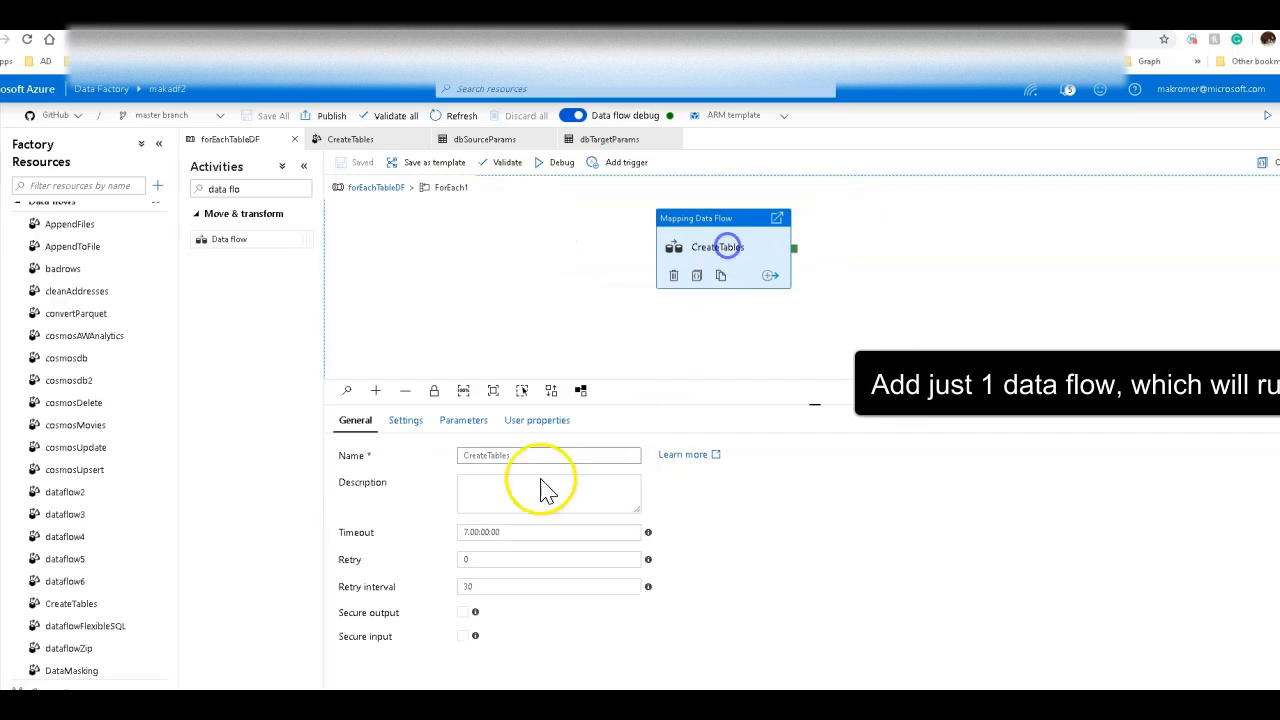
pyautogui.click(404, 420)
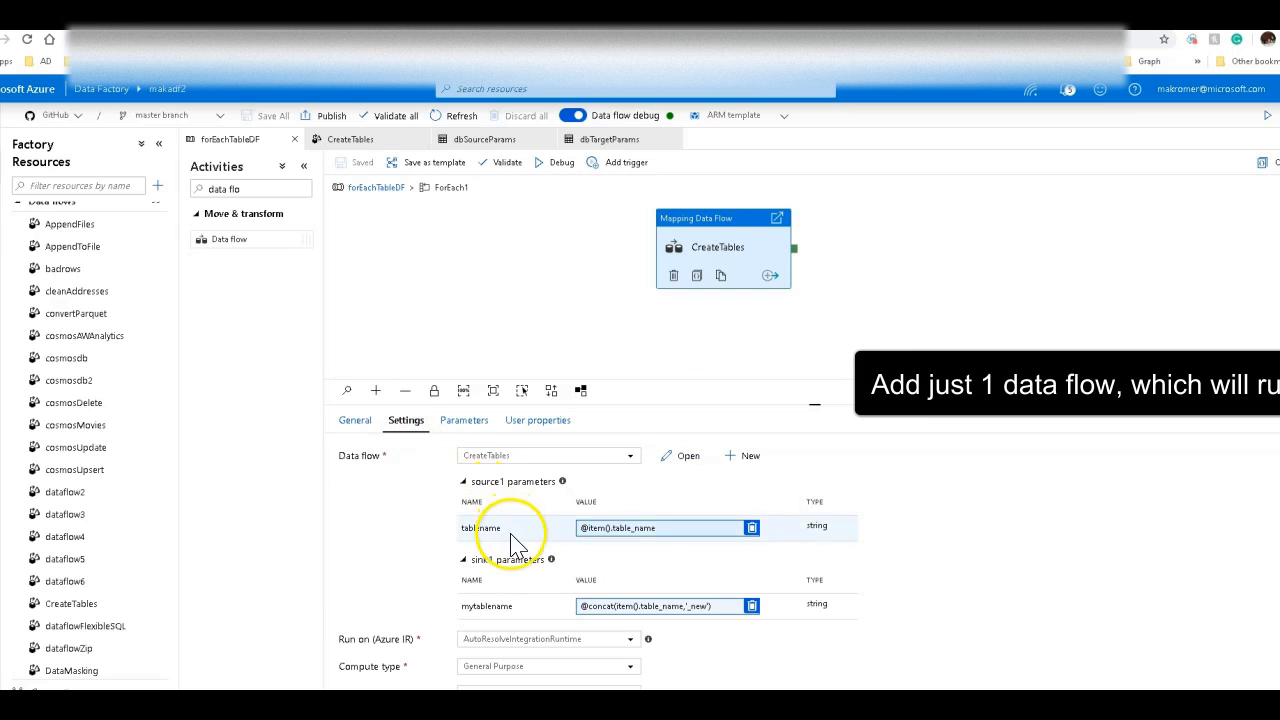
pyautogui.click(656, 528)
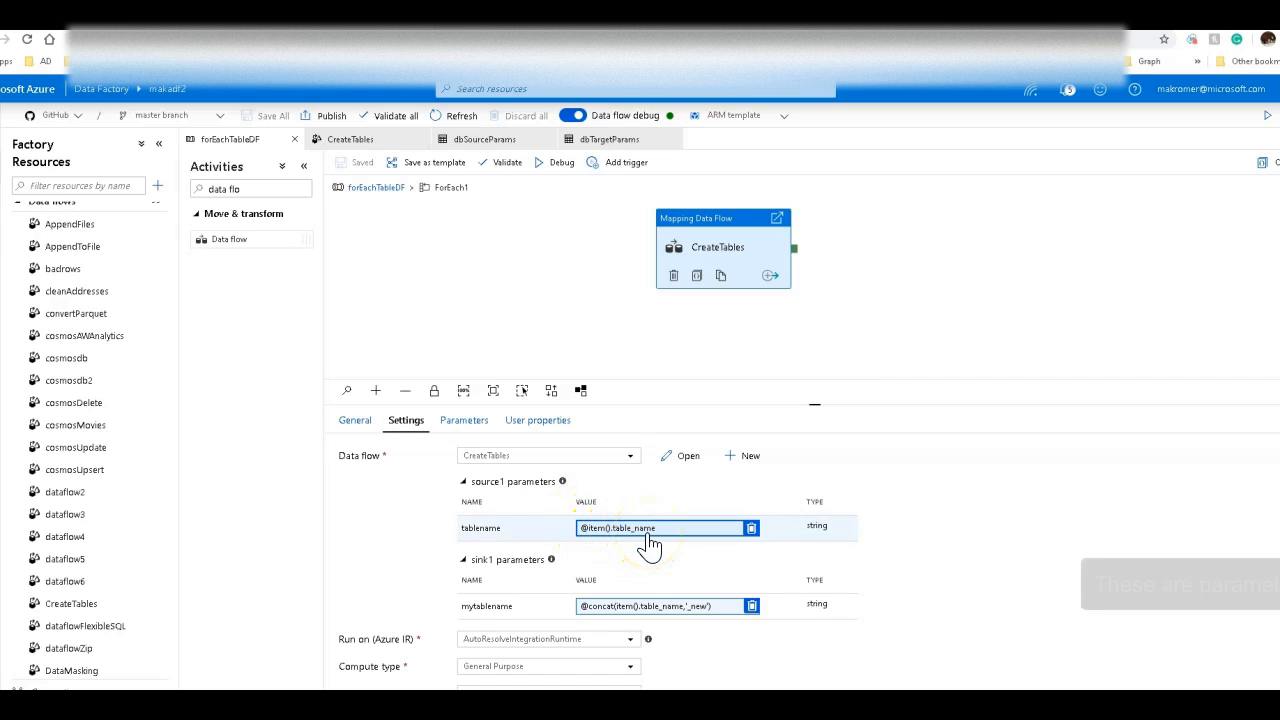
pyautogui.moveTo(670, 532)
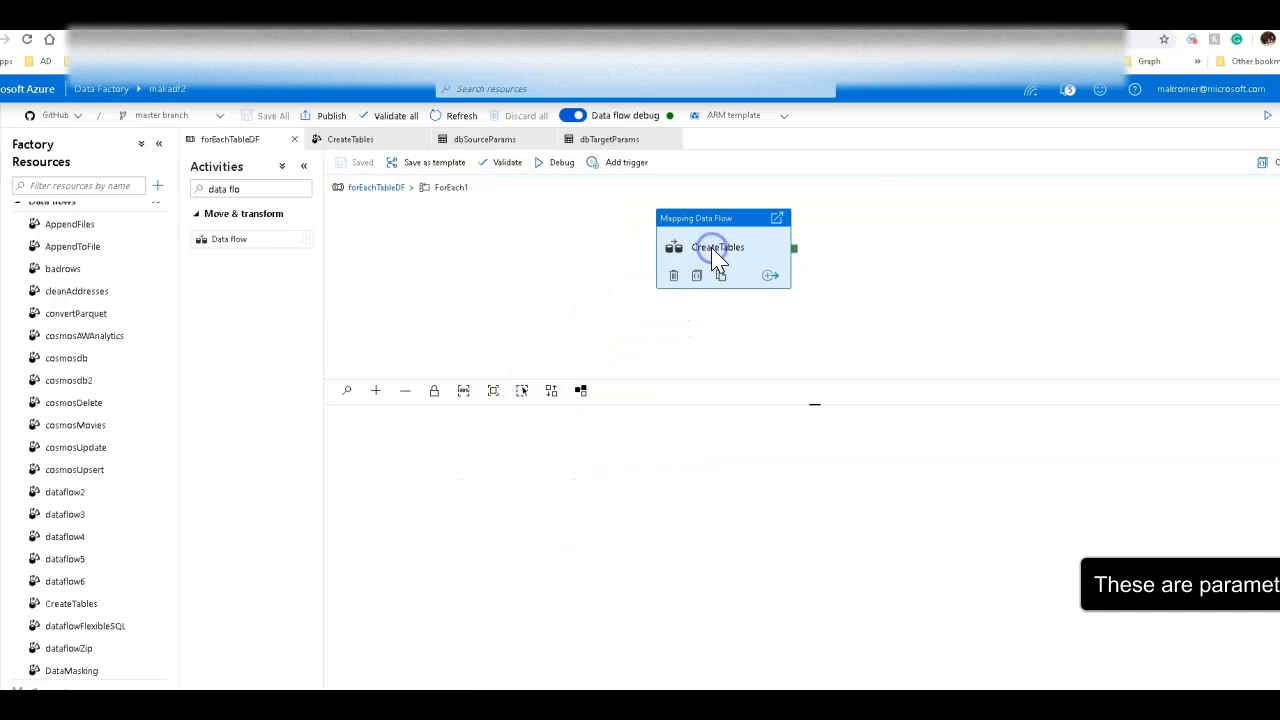
pyautogui.click(718, 248)
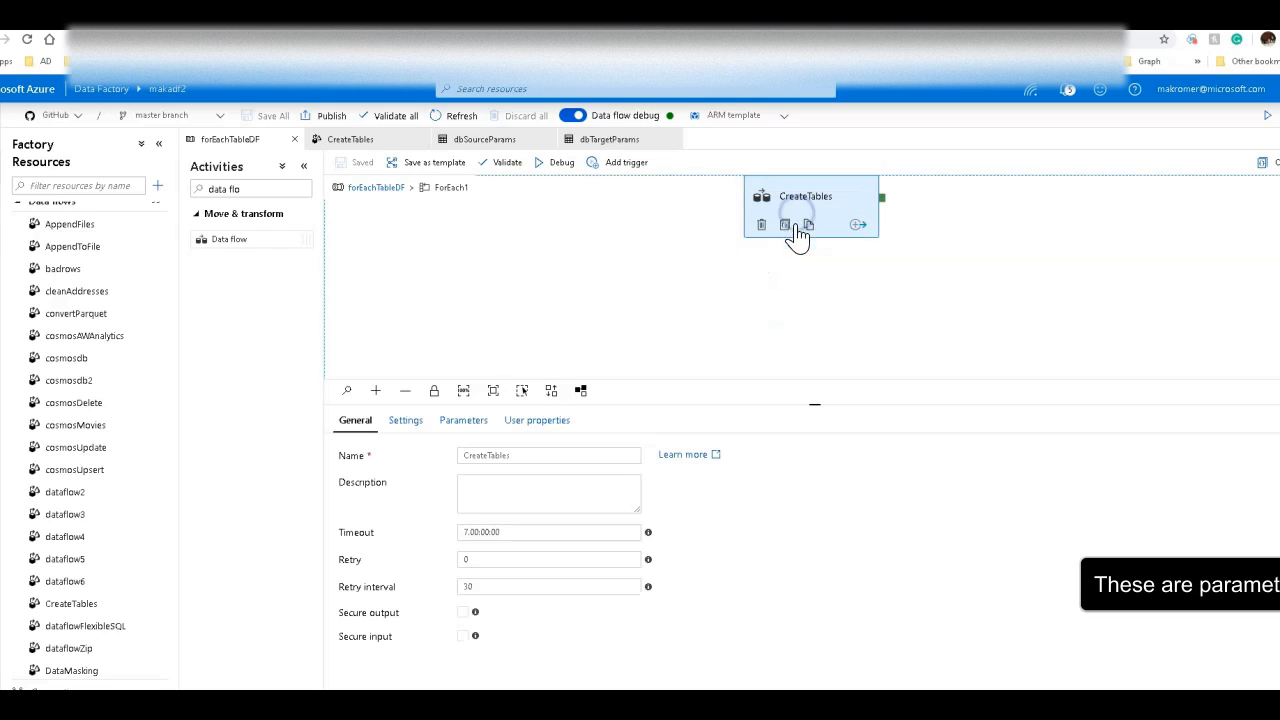
pyautogui.click(406, 420)
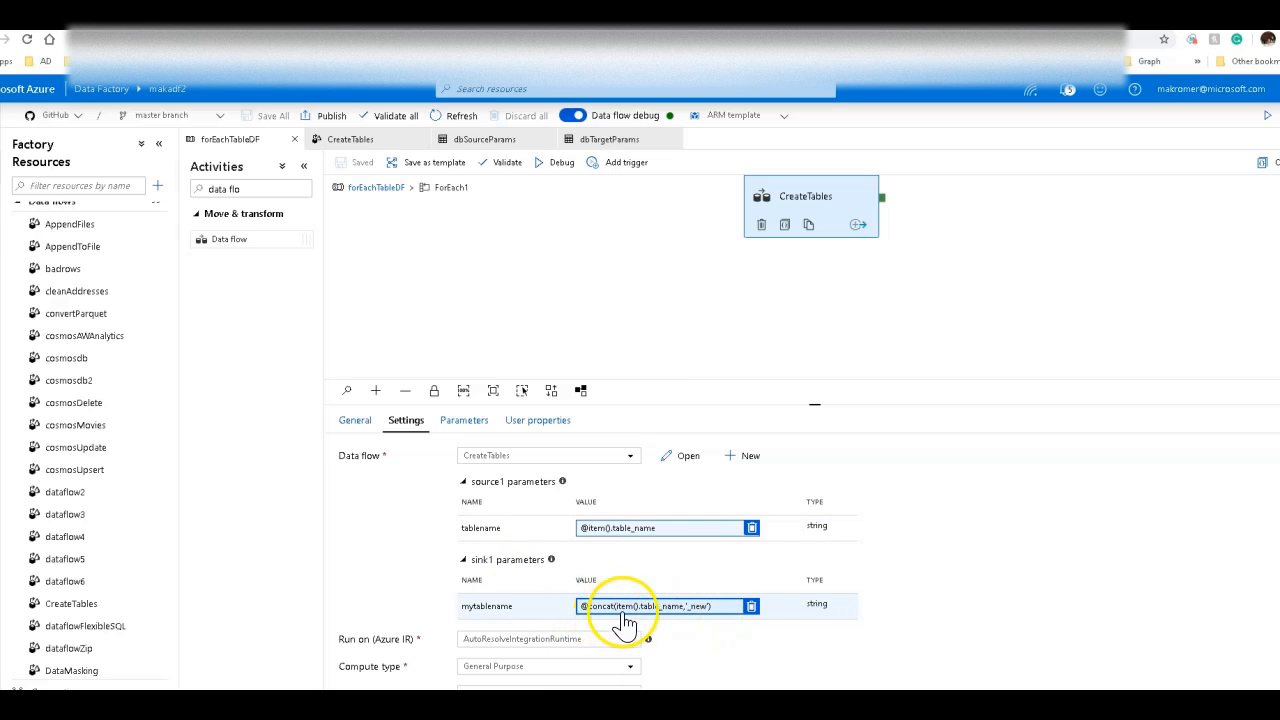
pyautogui.moveTo(668, 620)
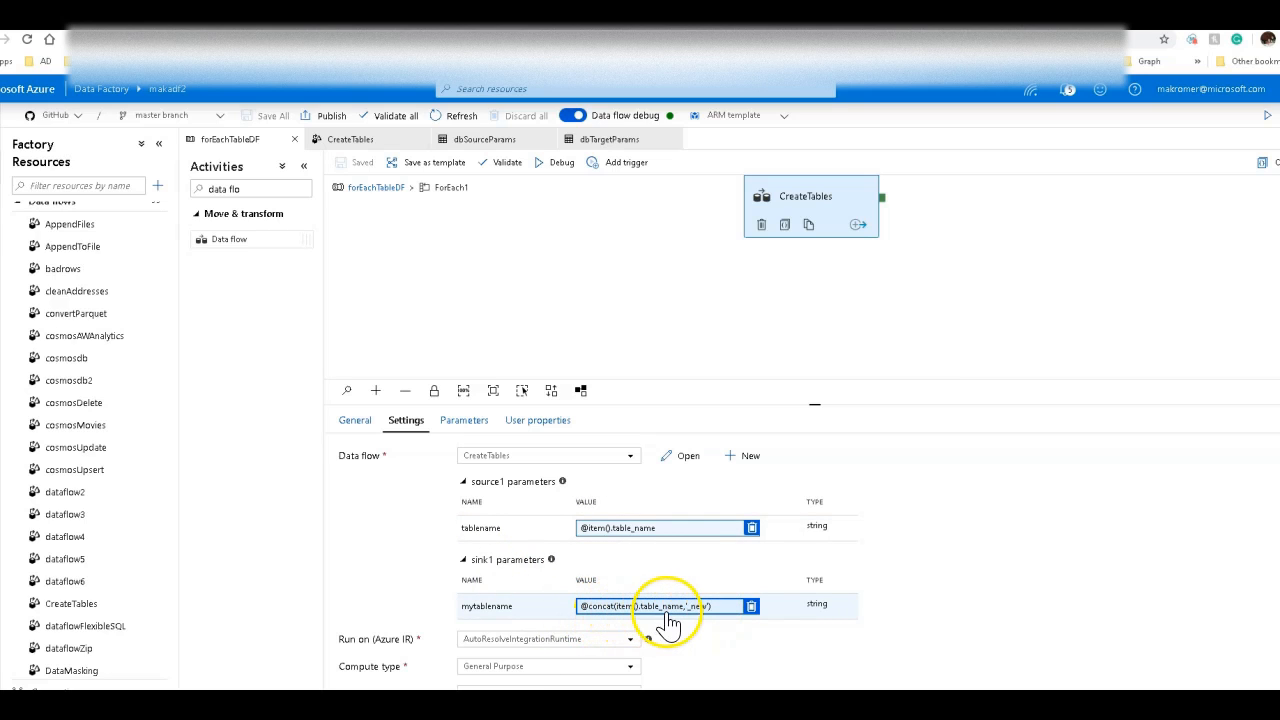
pyautogui.moveTo(690, 620)
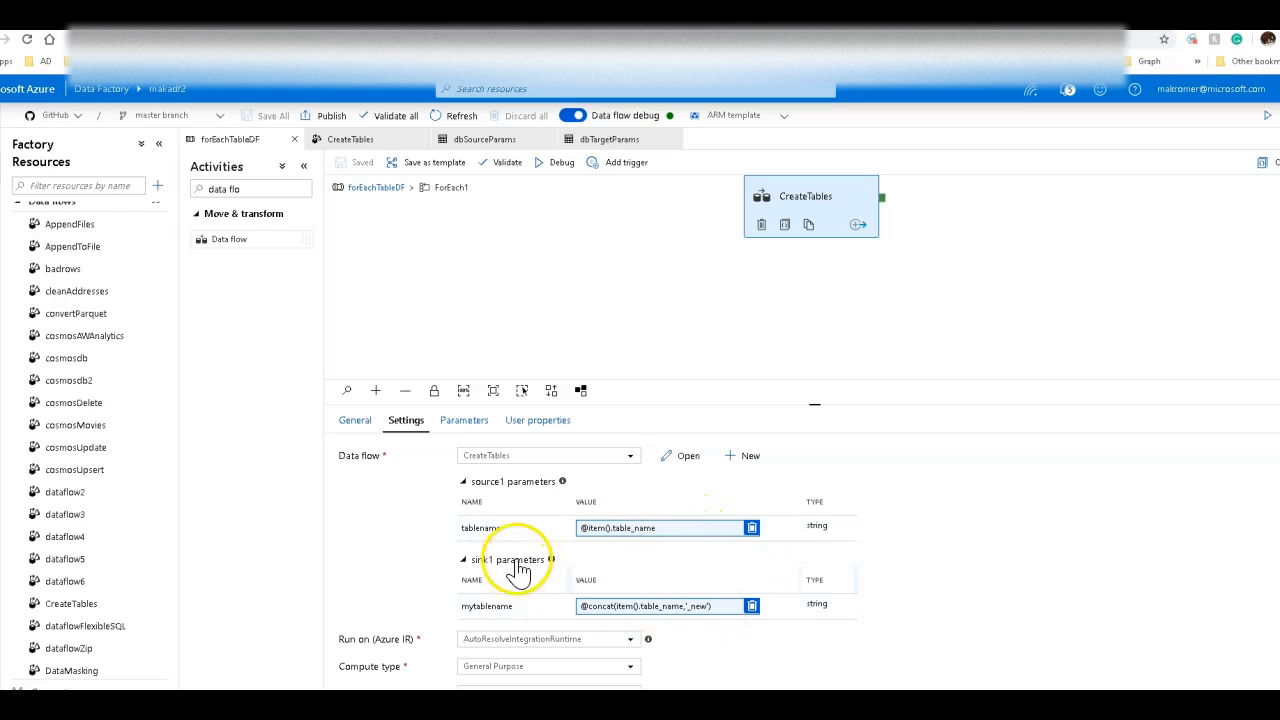
pyautogui.moveTo(540, 584)
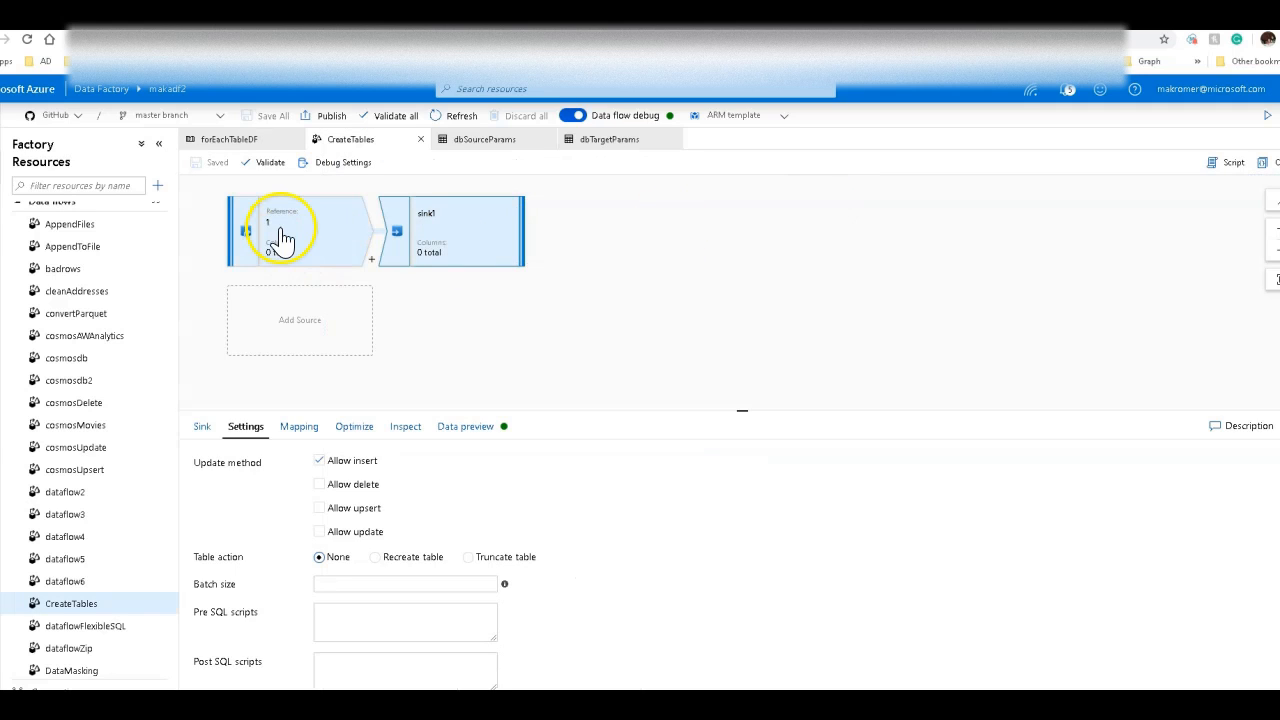
# Inspect the parameterized table names in dsSourceParams and dbTargetParams, including mytablename's default.
pyautogui.click(290, 232)
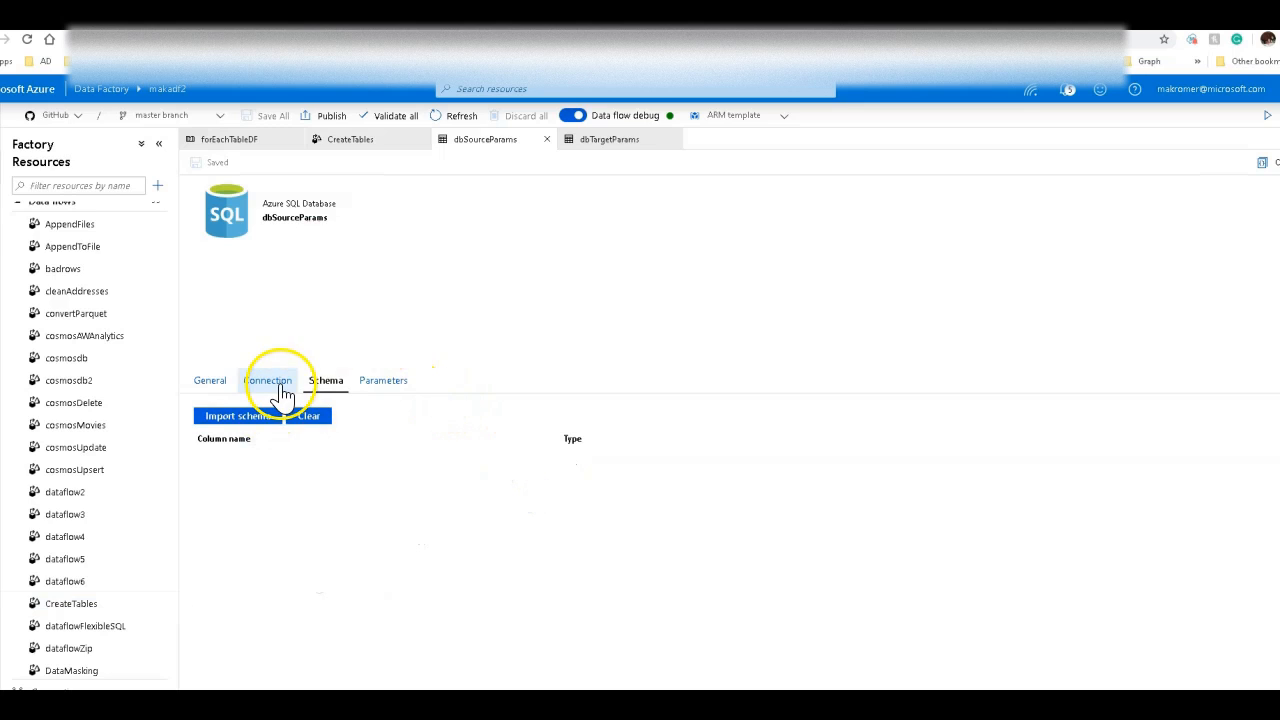
pyautogui.click(268, 380)
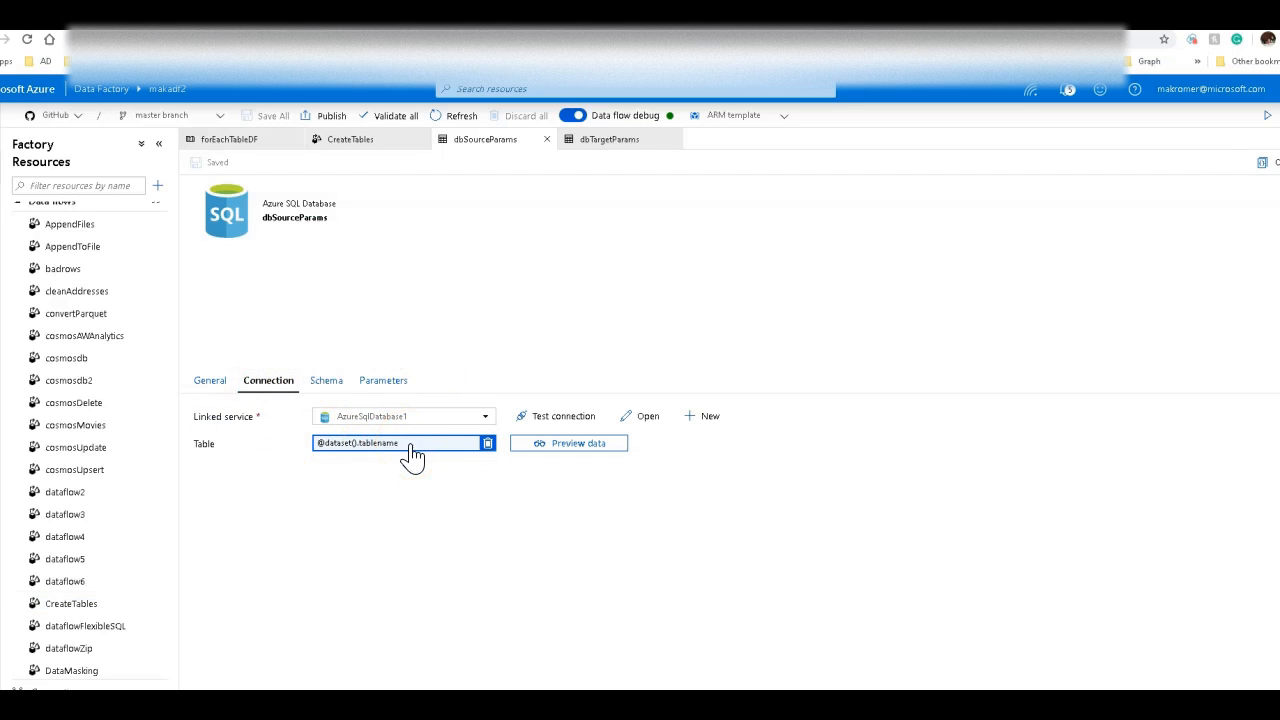
pyautogui.click(382, 380)
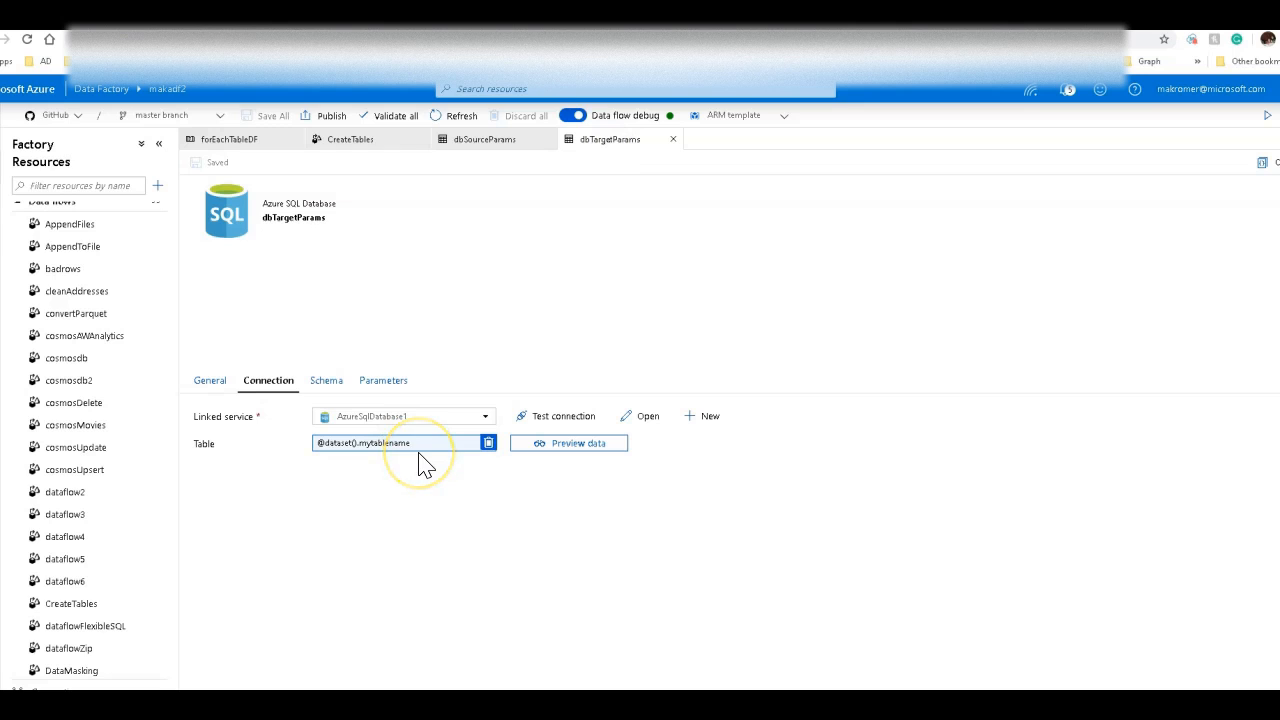
pyautogui.click(400, 442)
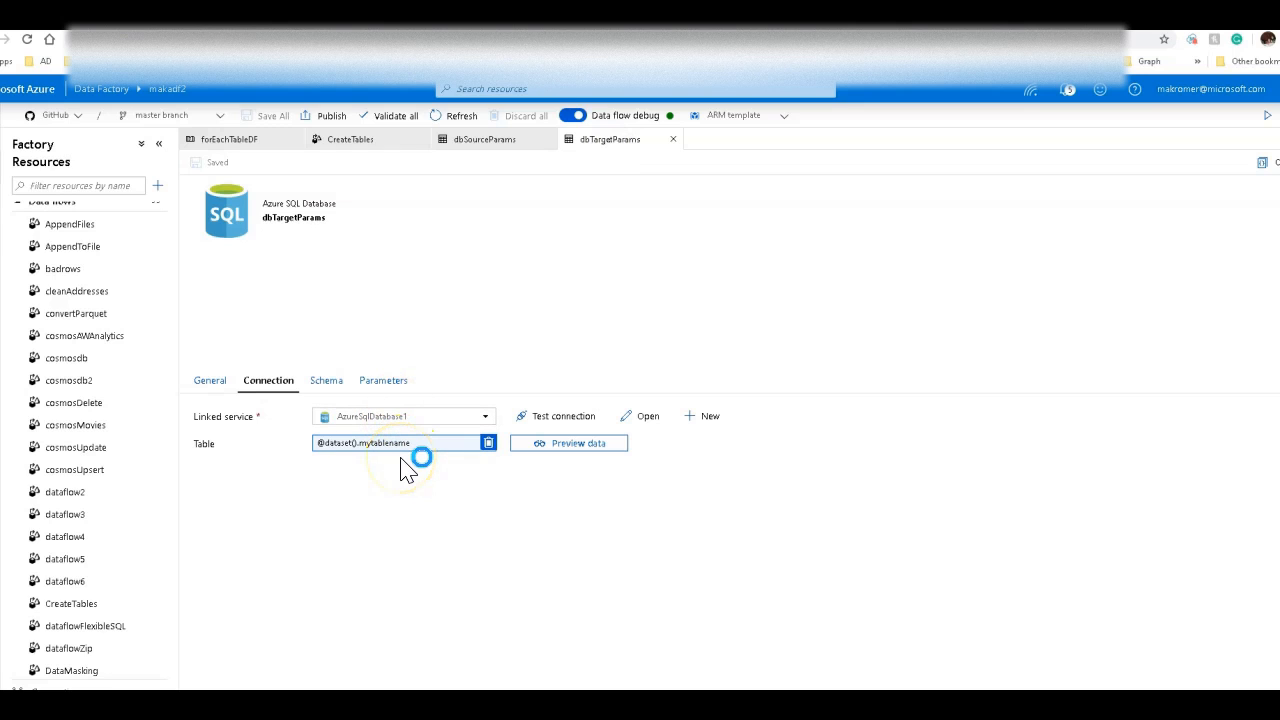
pyautogui.click(382, 380)
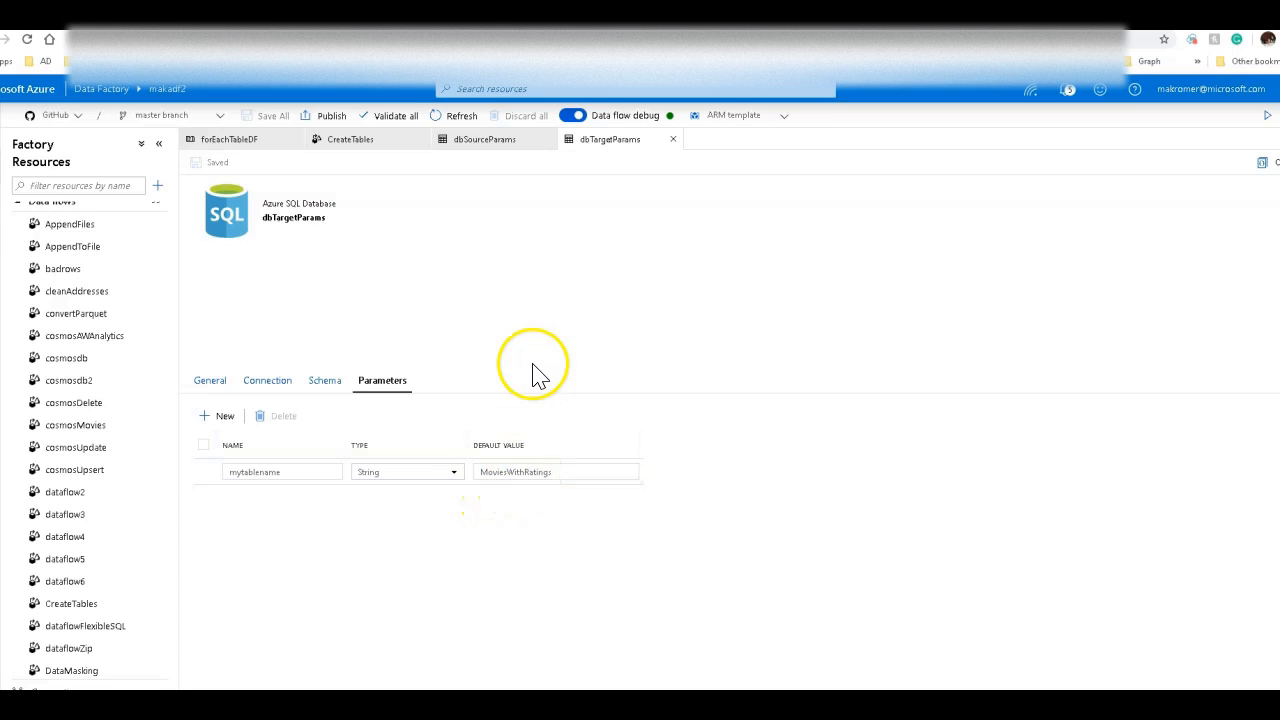
pyautogui.click(556, 472)
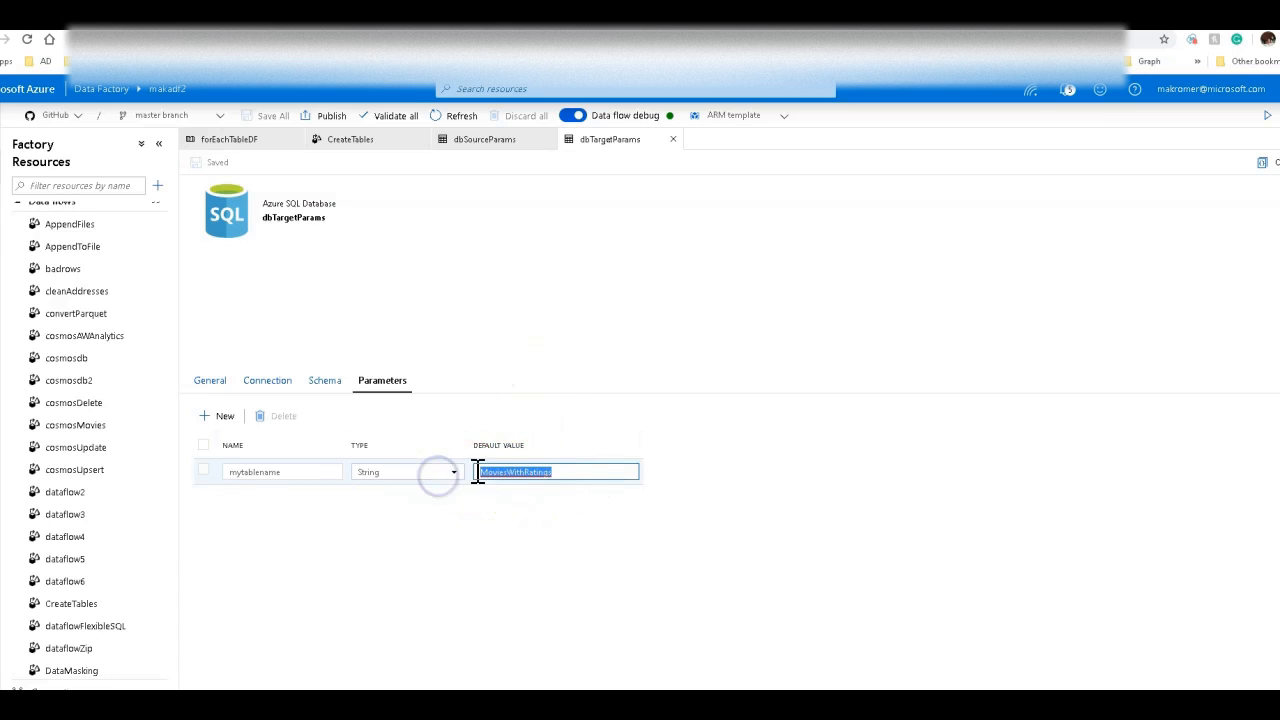
# In the CreateTables data flow, review sink1's settings and bring up the transformations menu after source1.
pyautogui.click(350, 140)
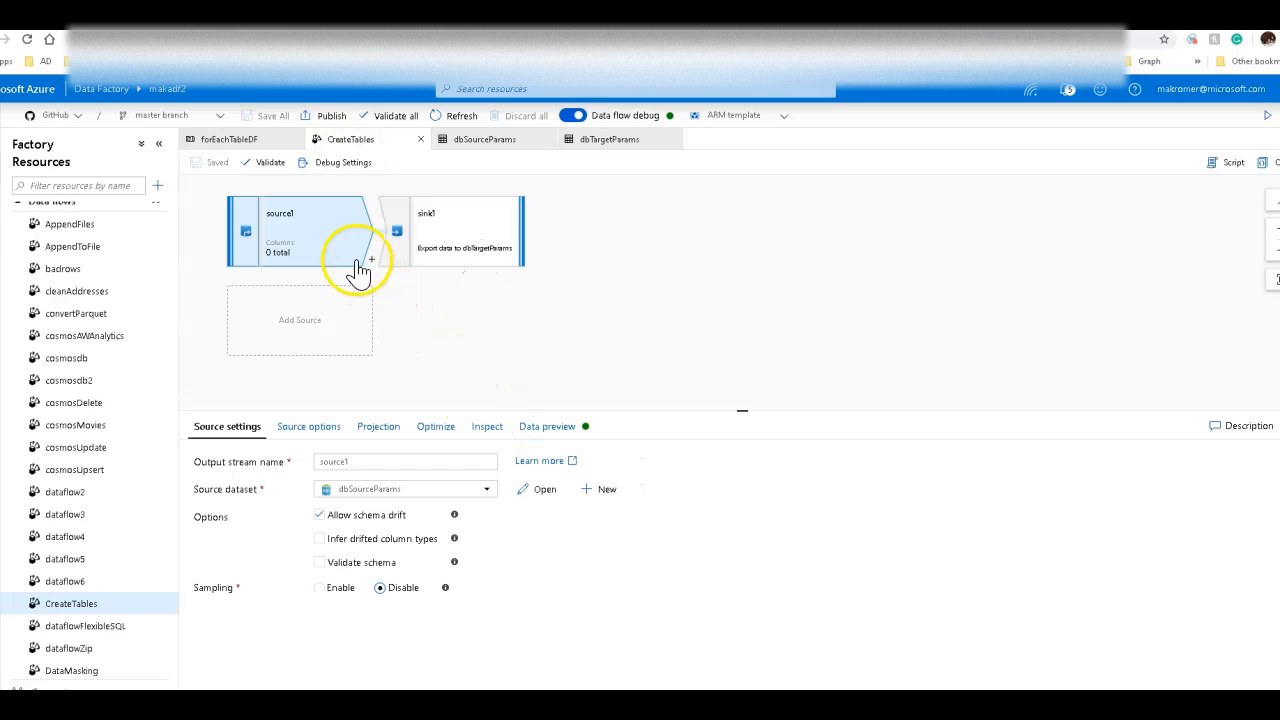
pyautogui.click(464, 230)
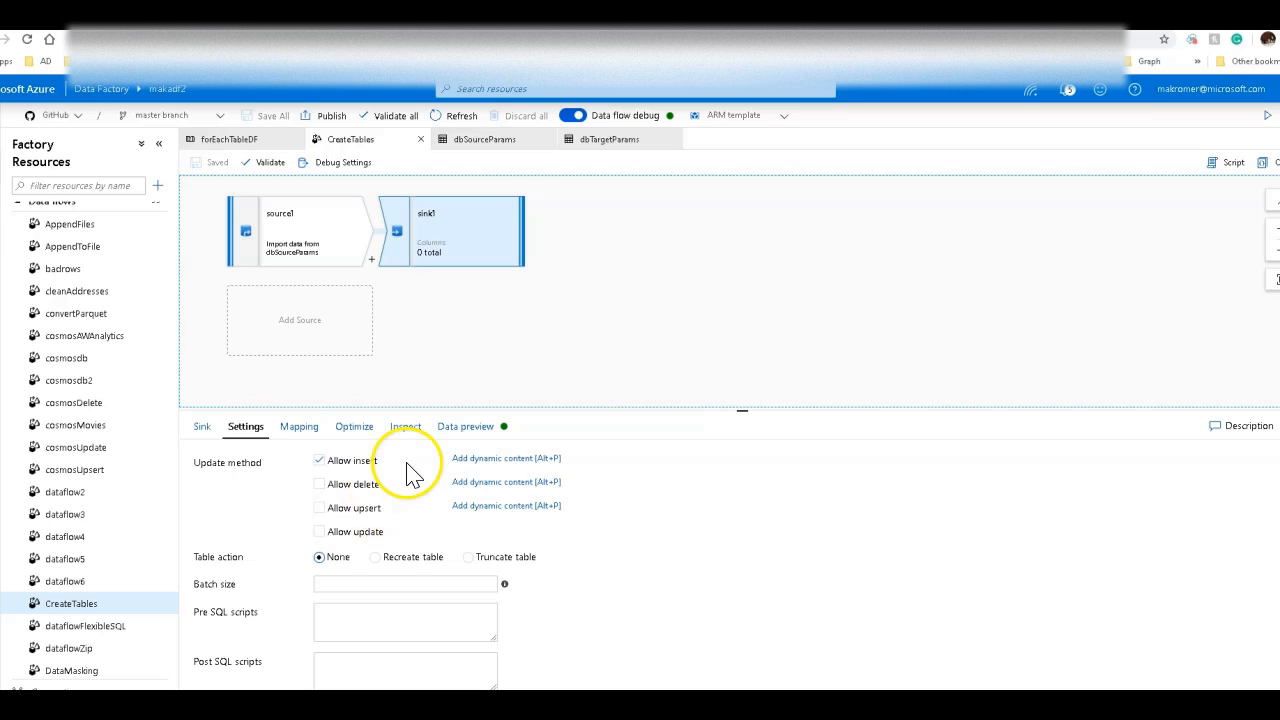
pyautogui.moveTo(378, 264)
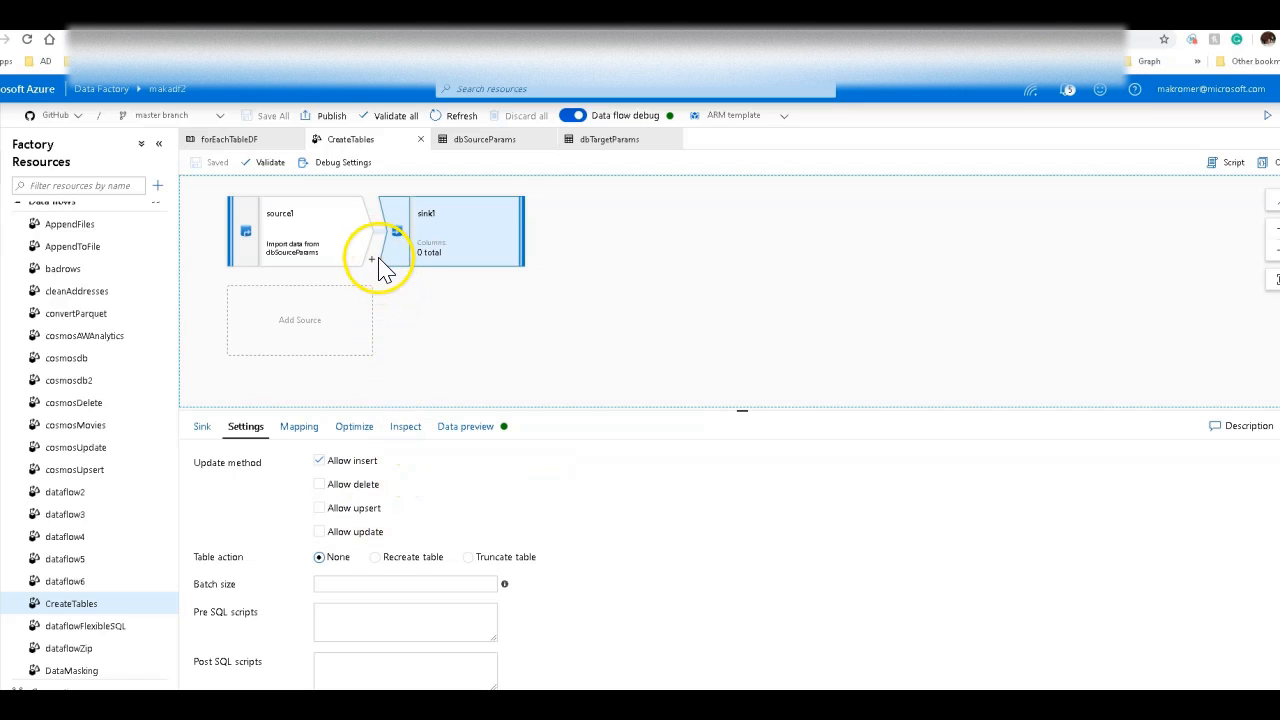
pyautogui.click(372, 260)
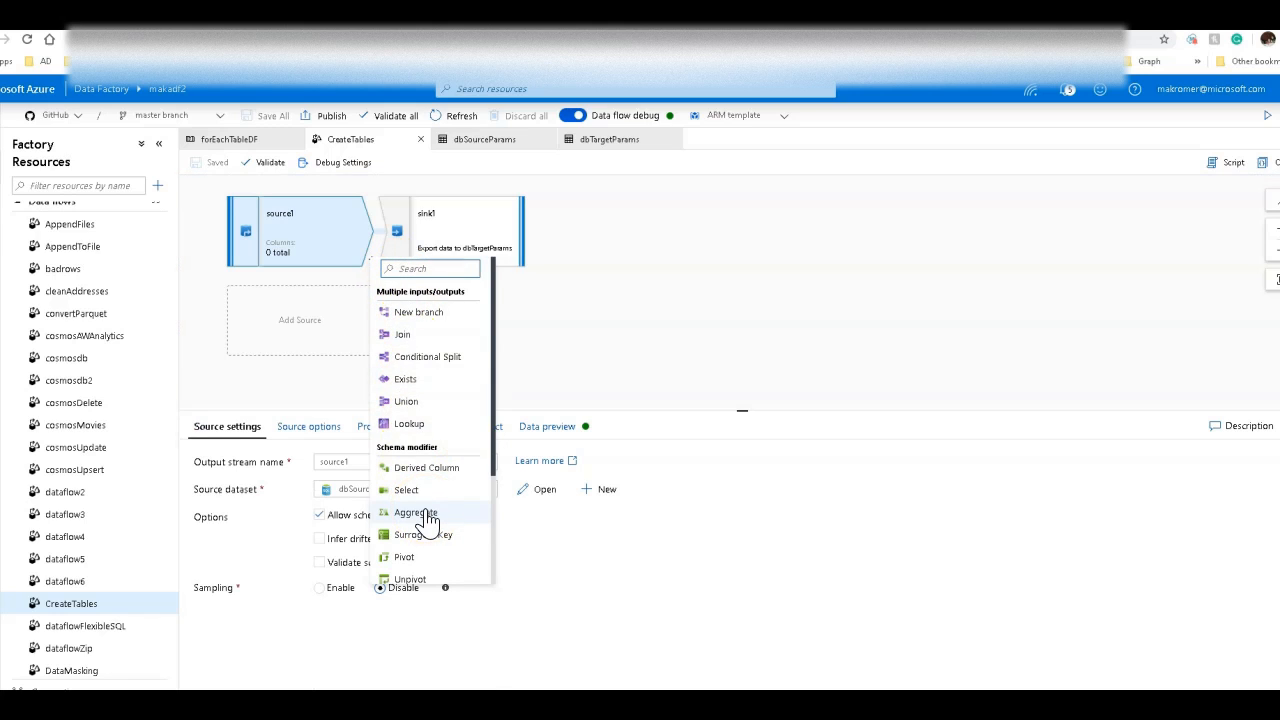
# Add DerivedColumn1 after the source with a column pattern matching type == 'string'.
pyautogui.click(428, 468)
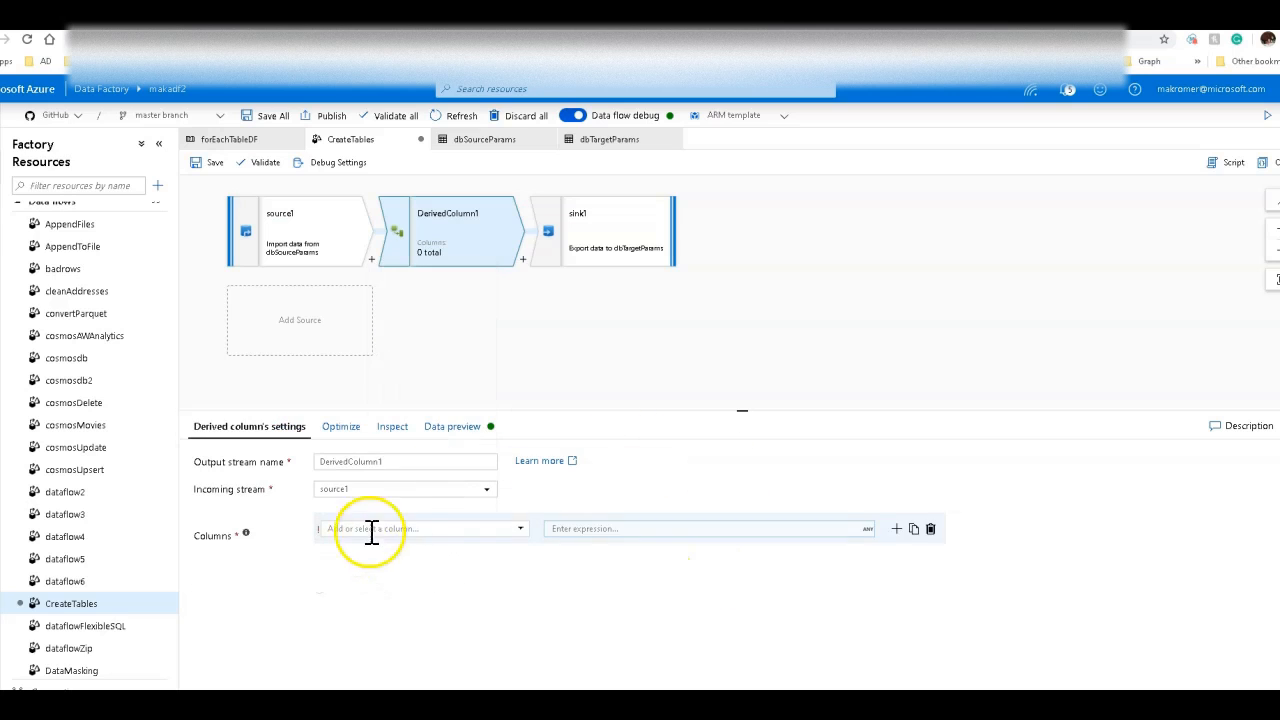
pyautogui.click(896, 528)
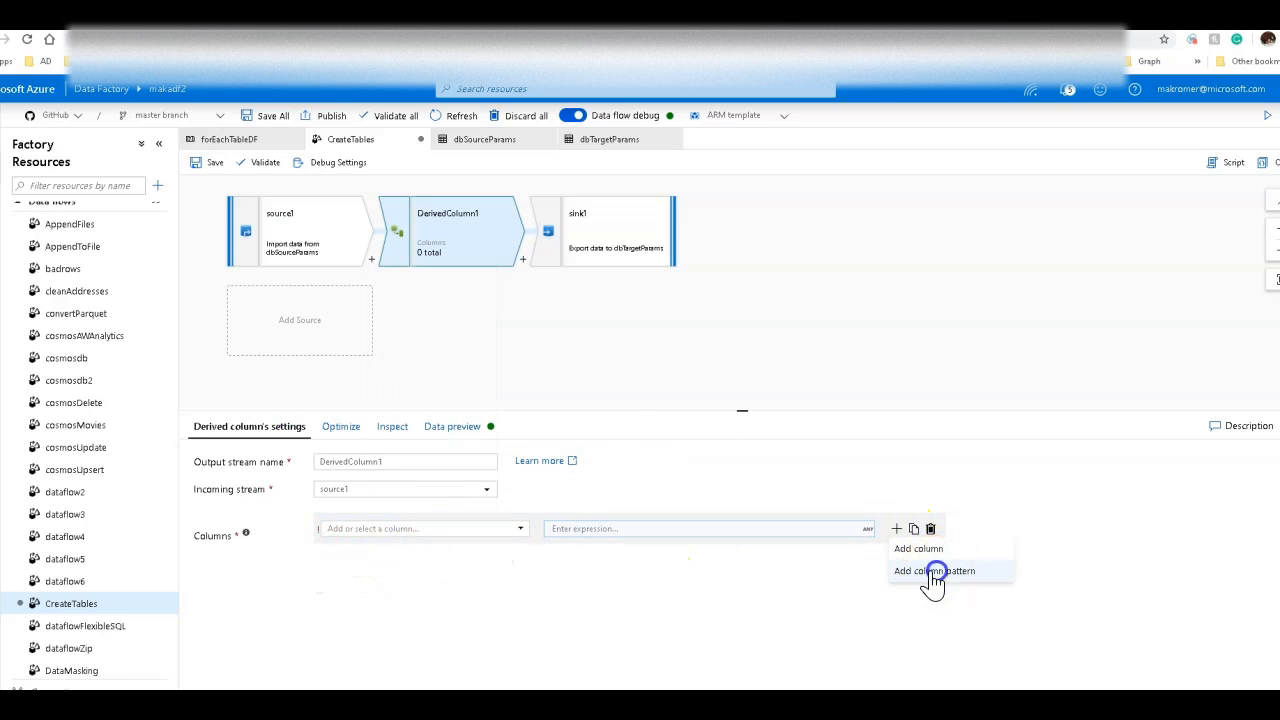
pyautogui.click(932, 570)
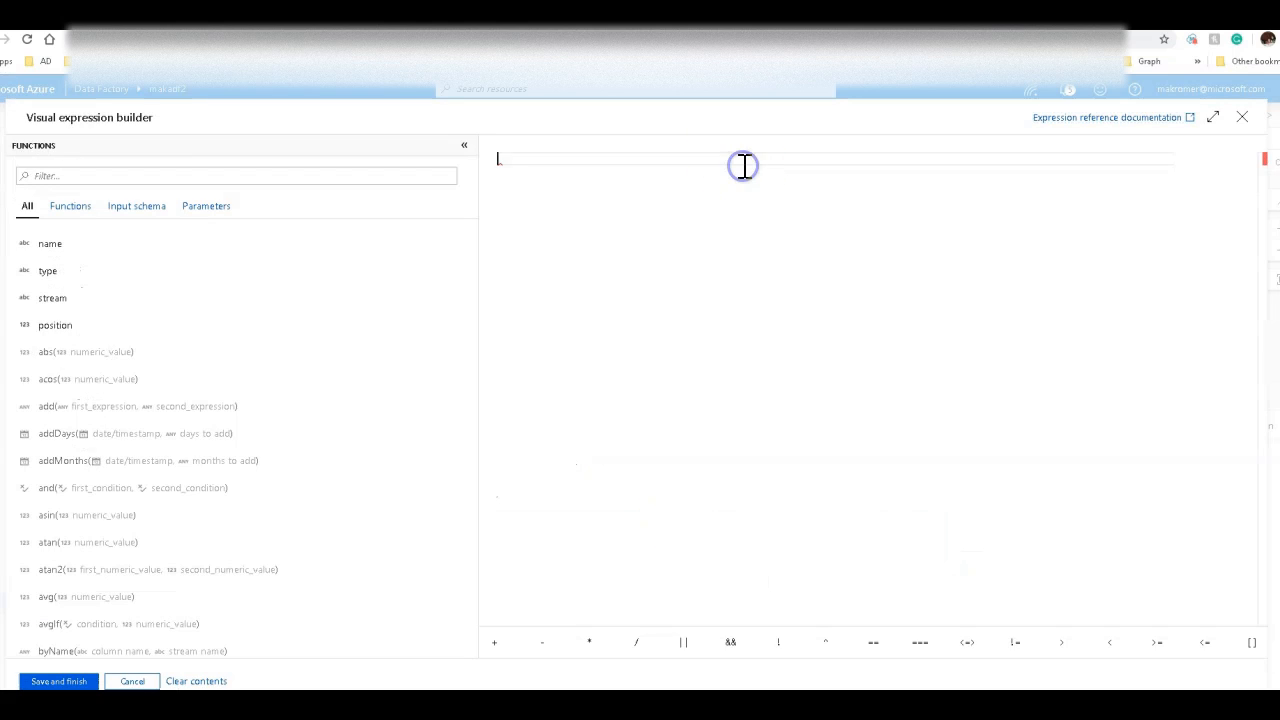
pyautogui.write("type == 'string")
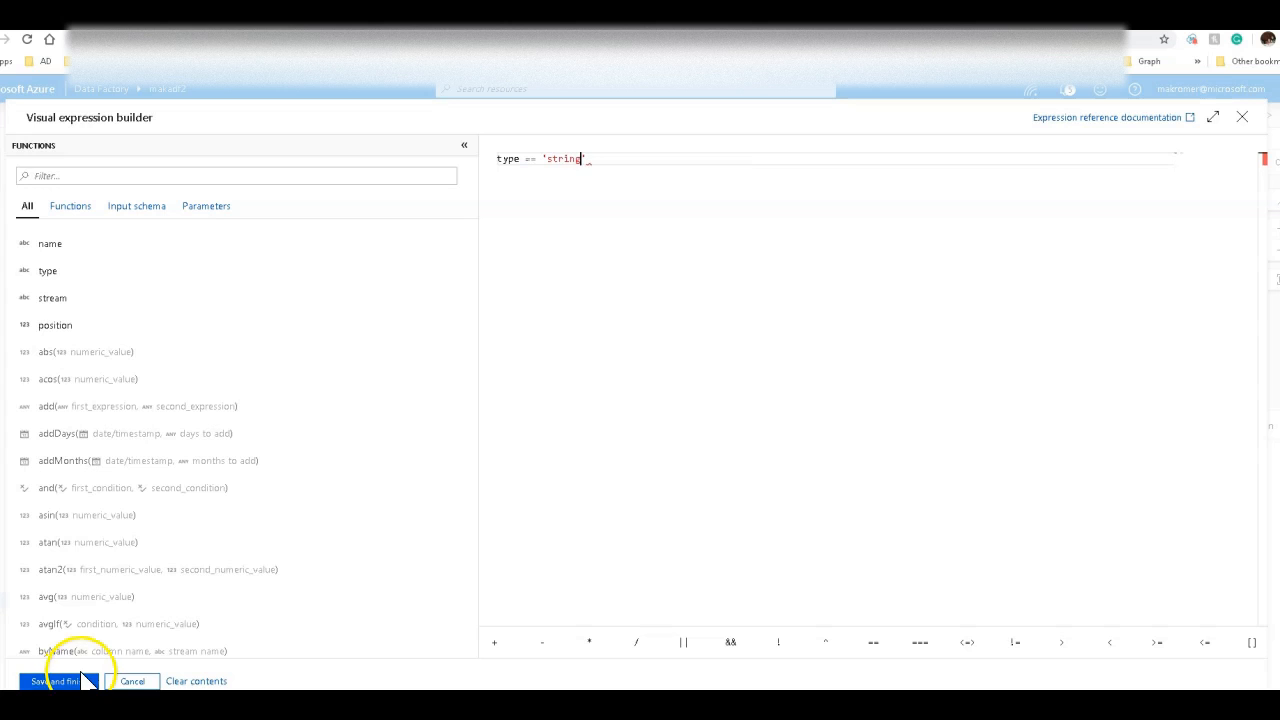
pyautogui.click(52, 680)
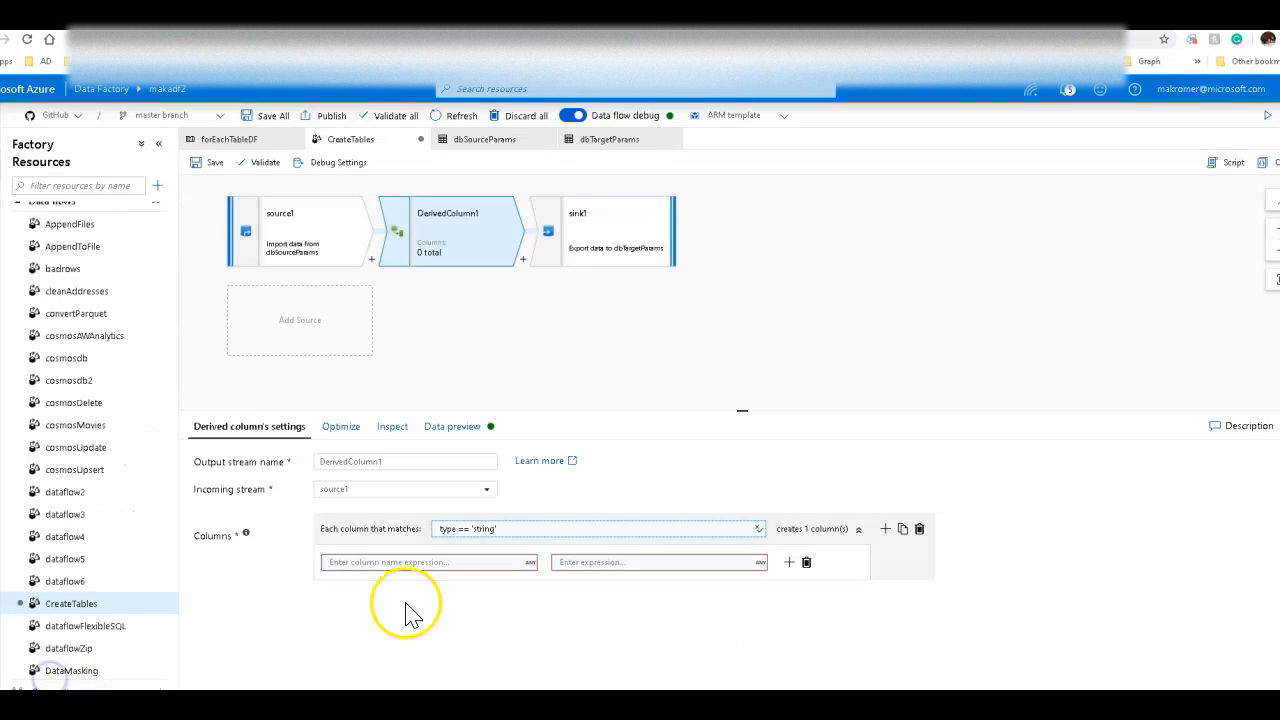
# Set the pattern's column name to $$ and expression to trim($$), then check the sink mapping.
pyautogui.click(428, 560)
pyautogui.write('$$')
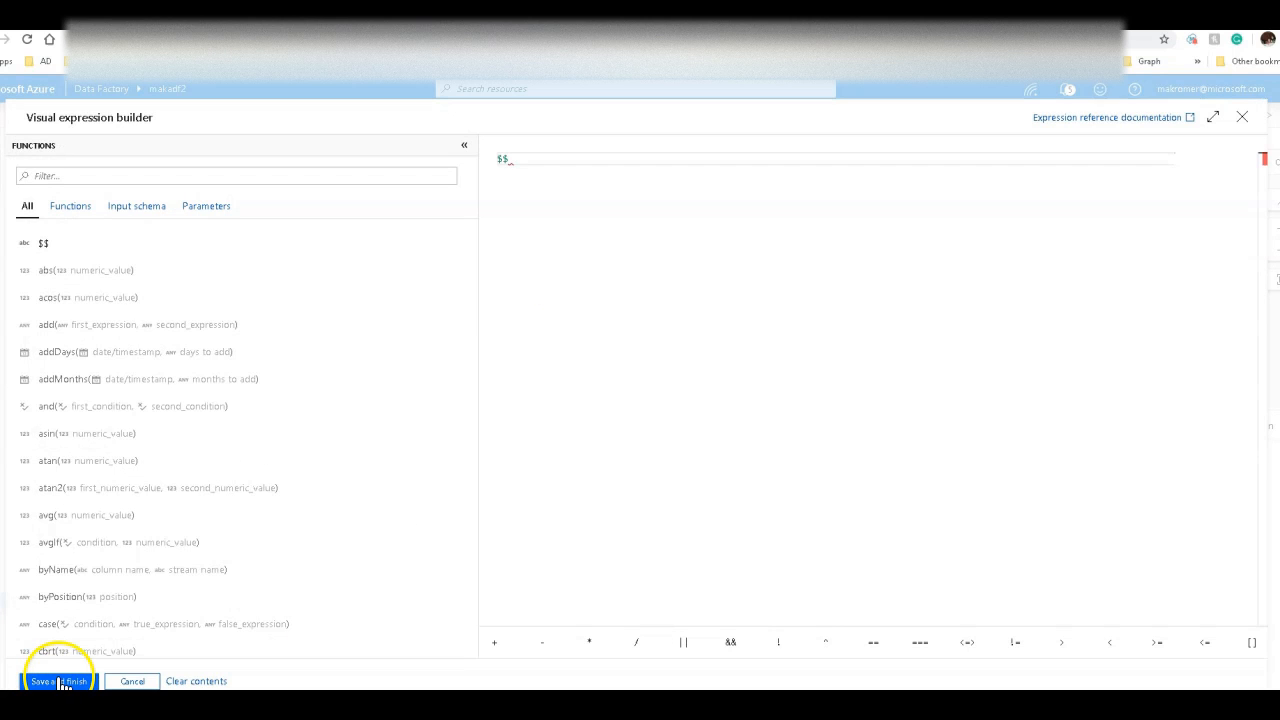
pyautogui.click(56, 680)
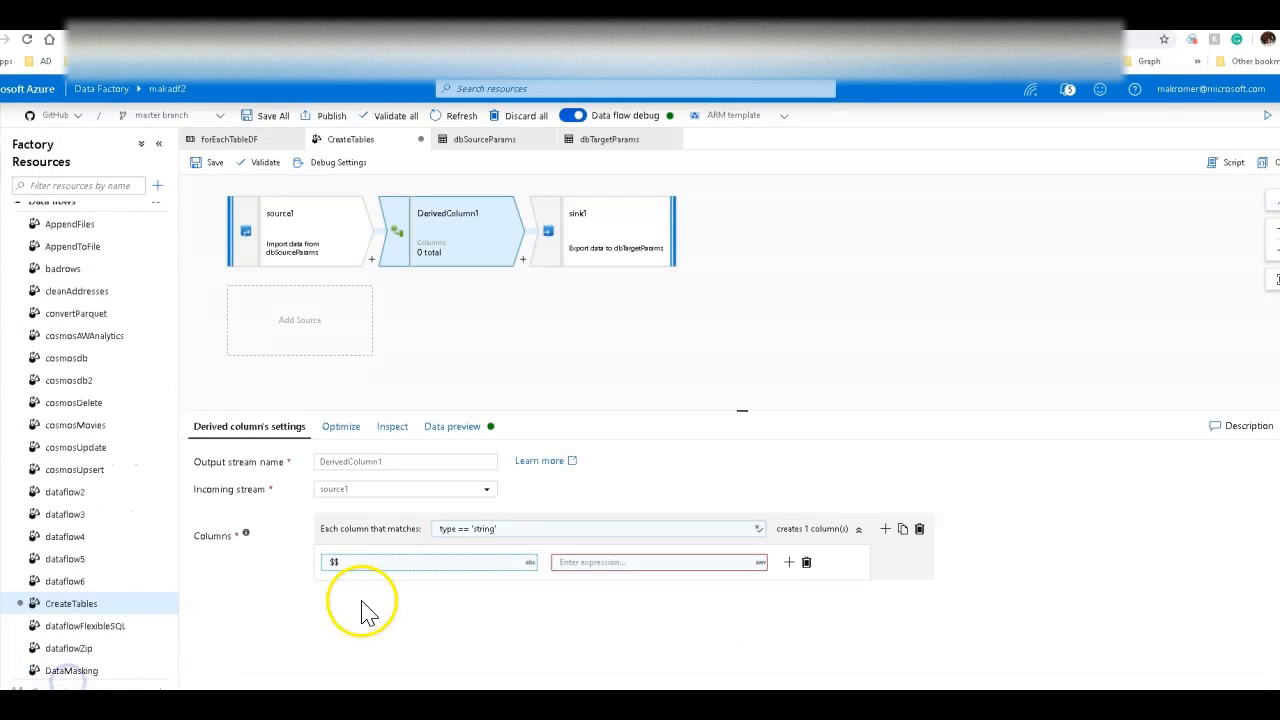
pyautogui.click(660, 560)
pyautogui.write('trim($$)')
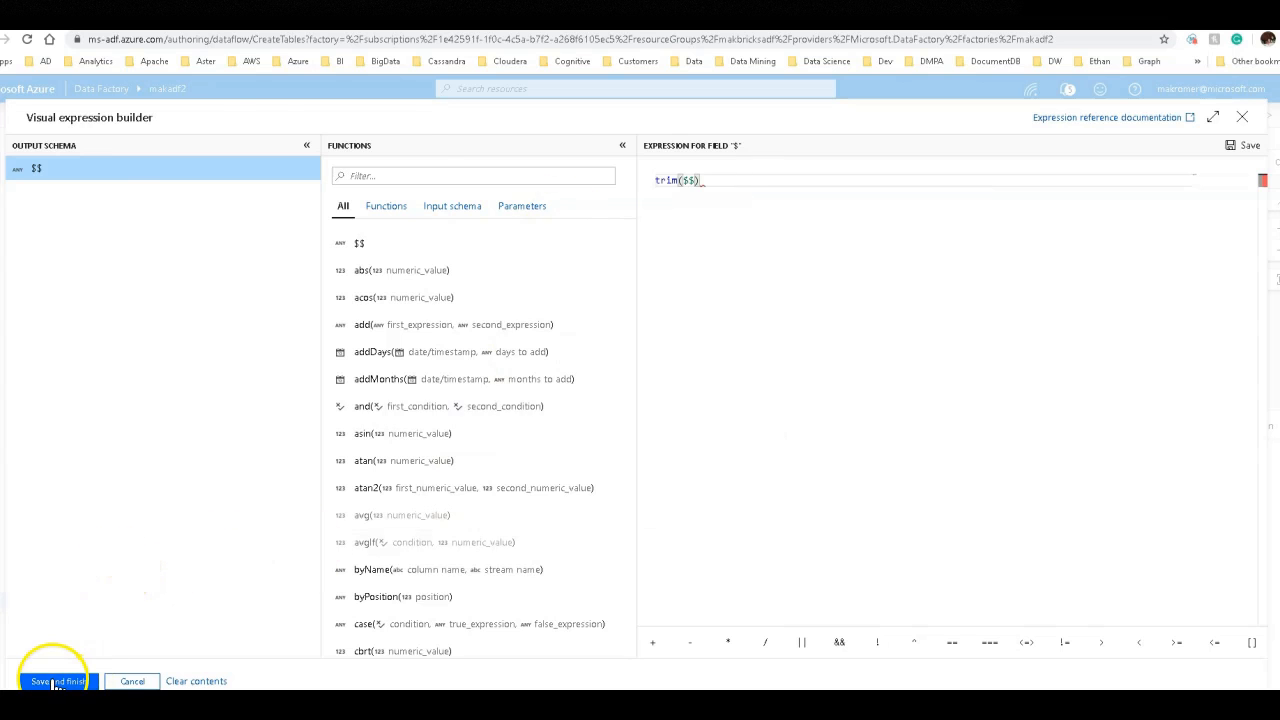
pyautogui.click(56, 680)
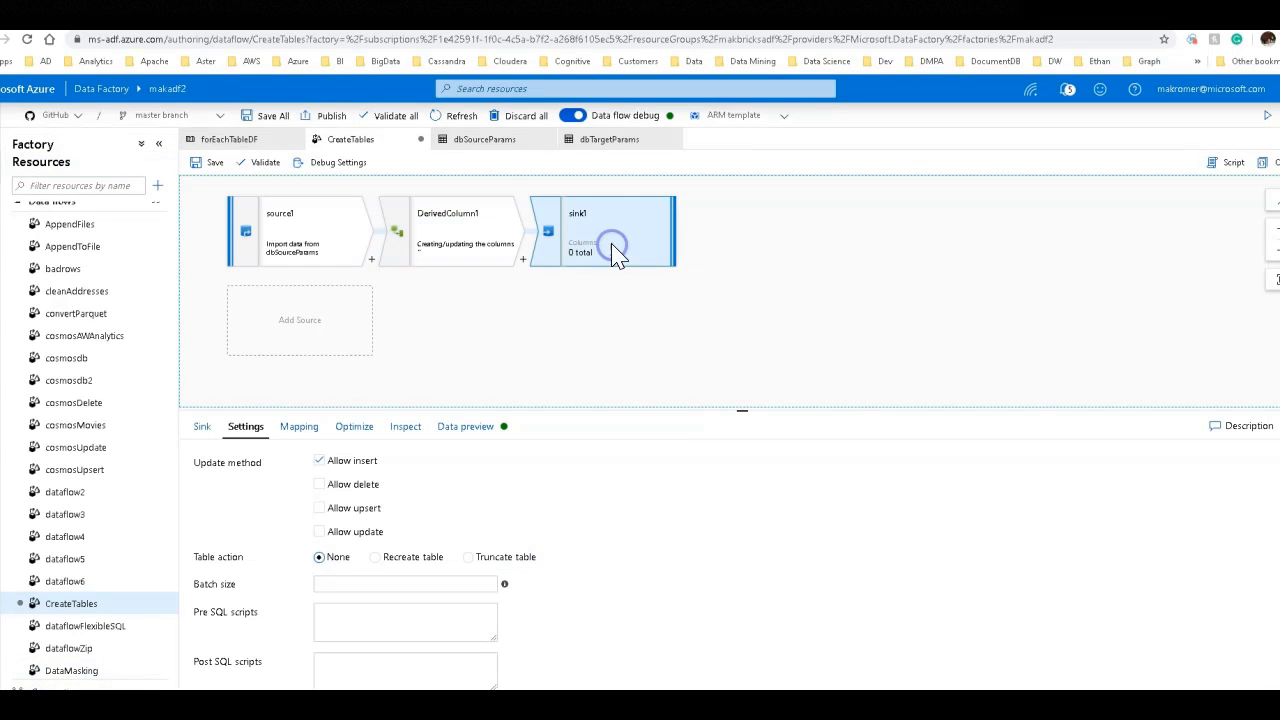
pyautogui.click(298, 426)
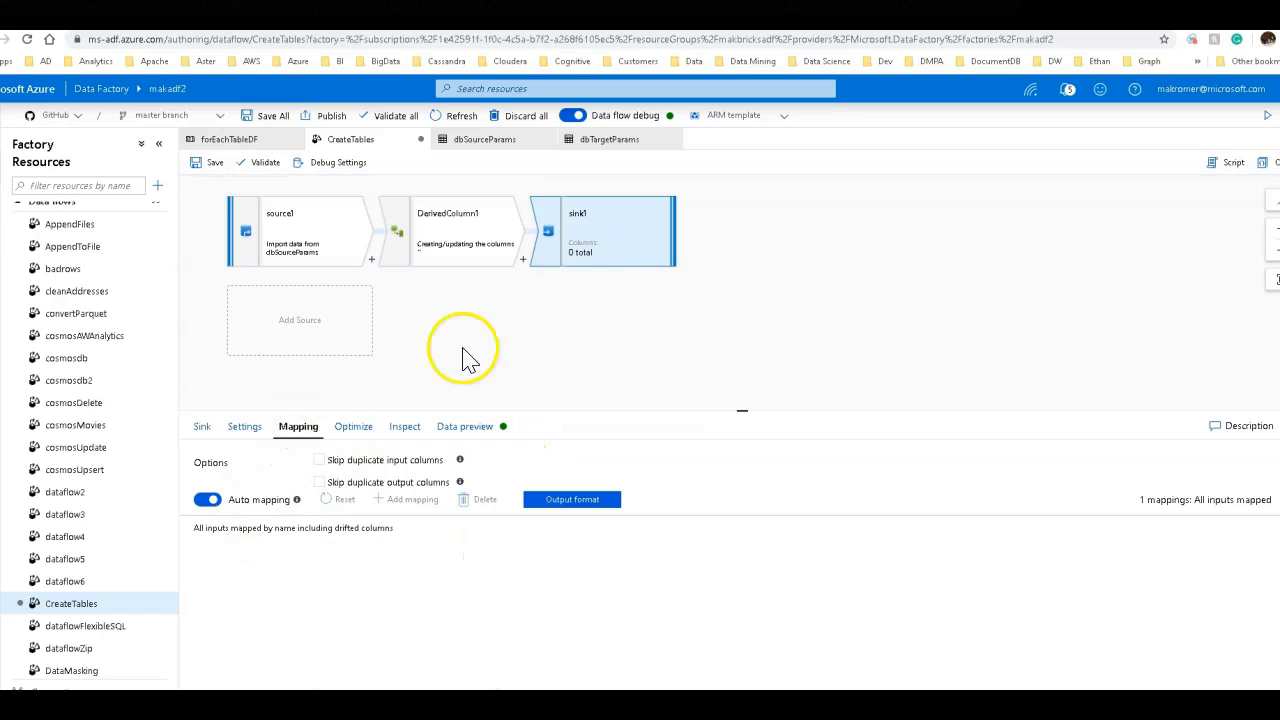
pyautogui.click(268, 114)
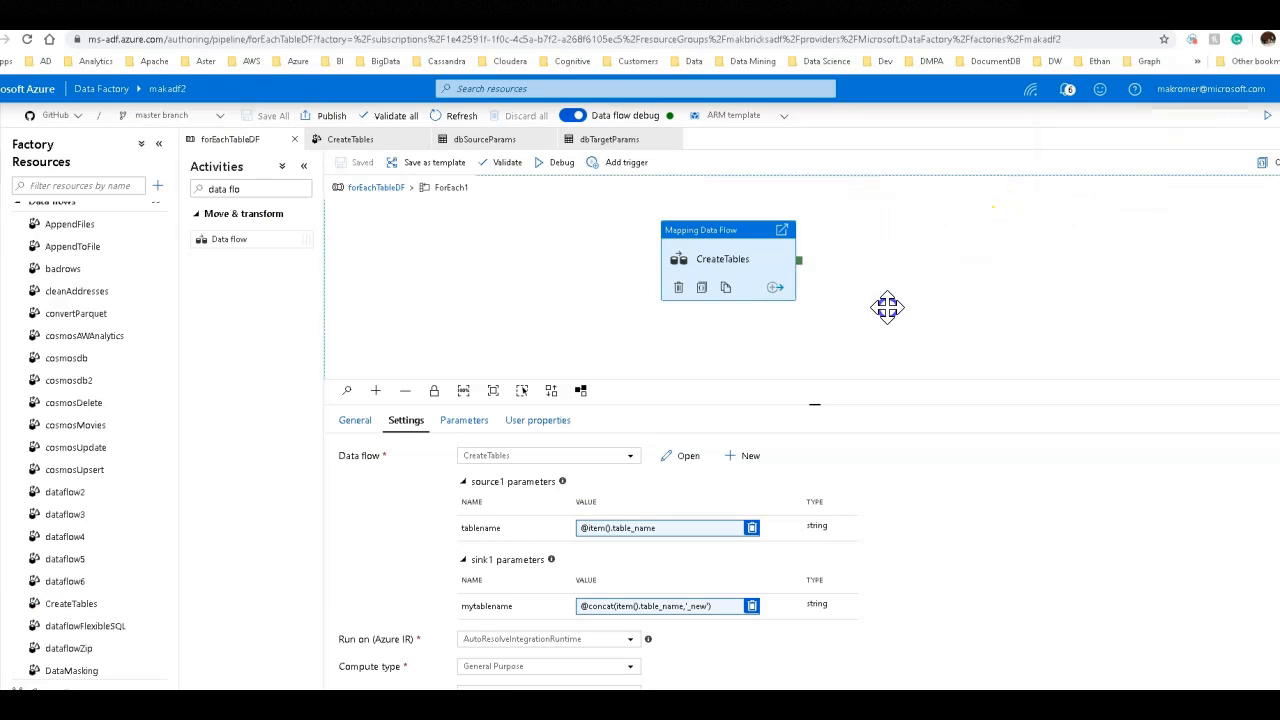
# Start a debug run of ForEachTableDF and refresh until Lookup1 succeeds and CreateTables runs are in progress.
pyautogui.click(560, 162)
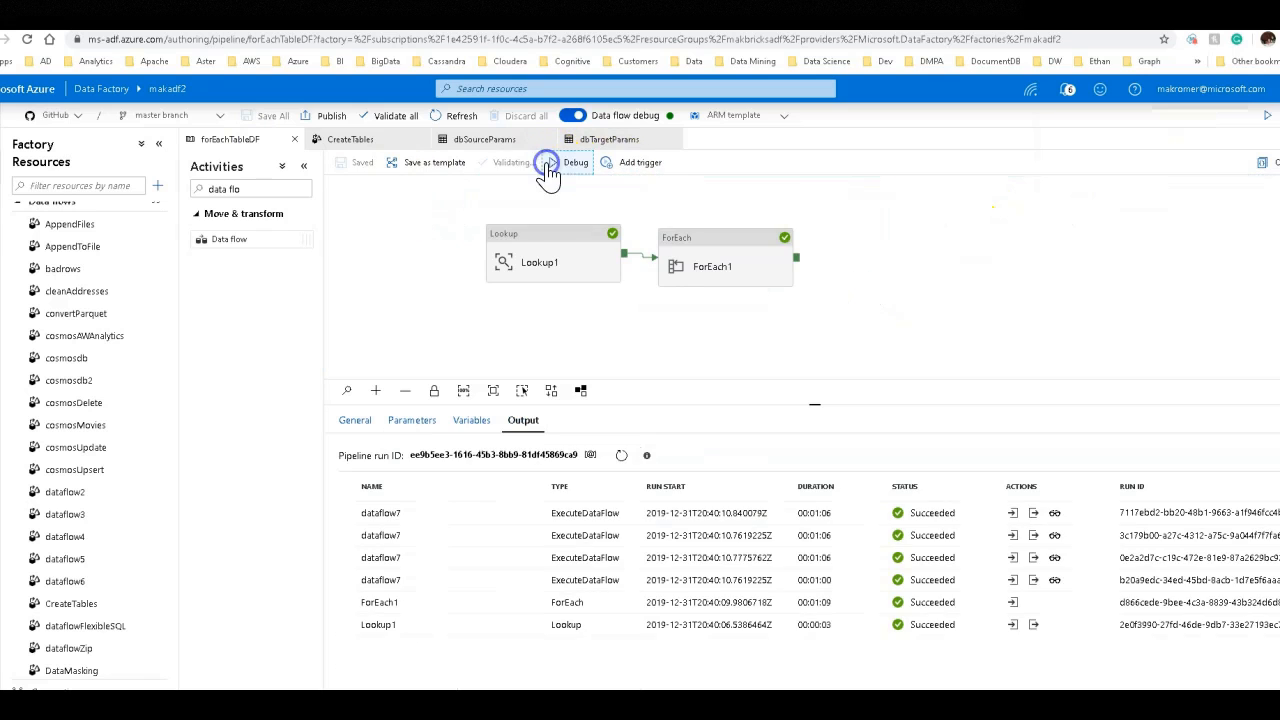
pyautogui.click(576, 162)
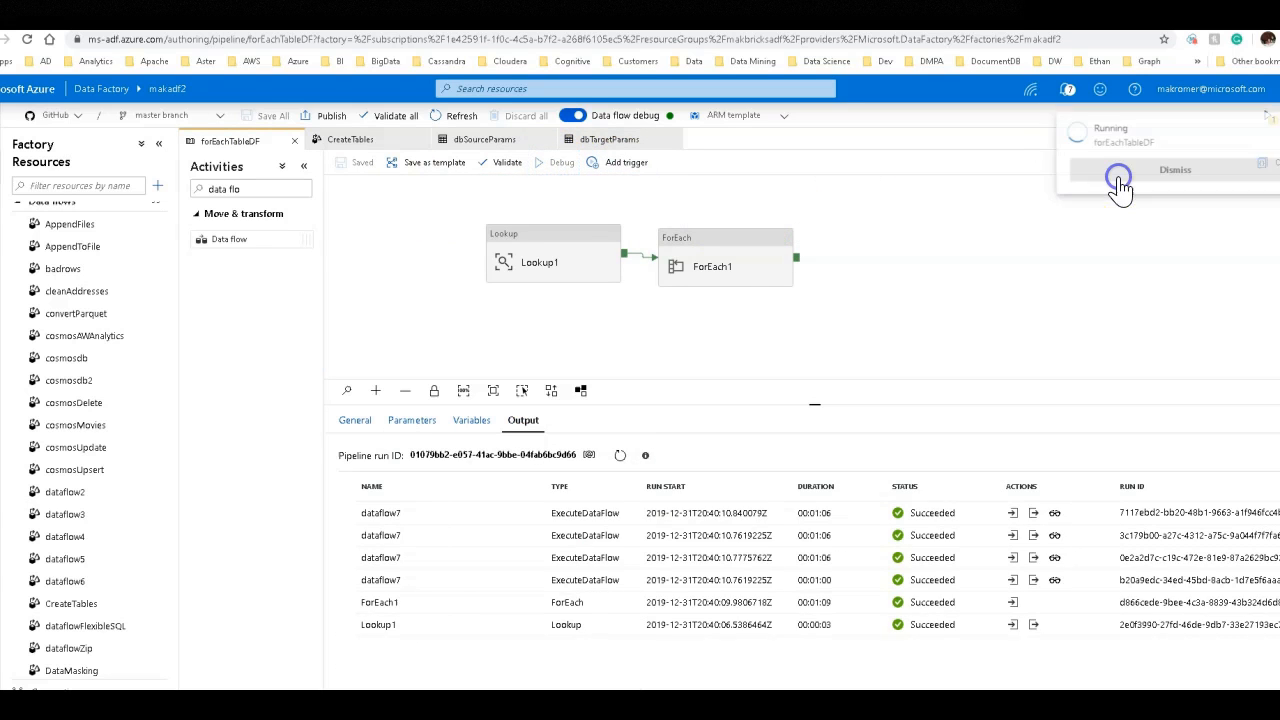
pyautogui.click(540, 256)
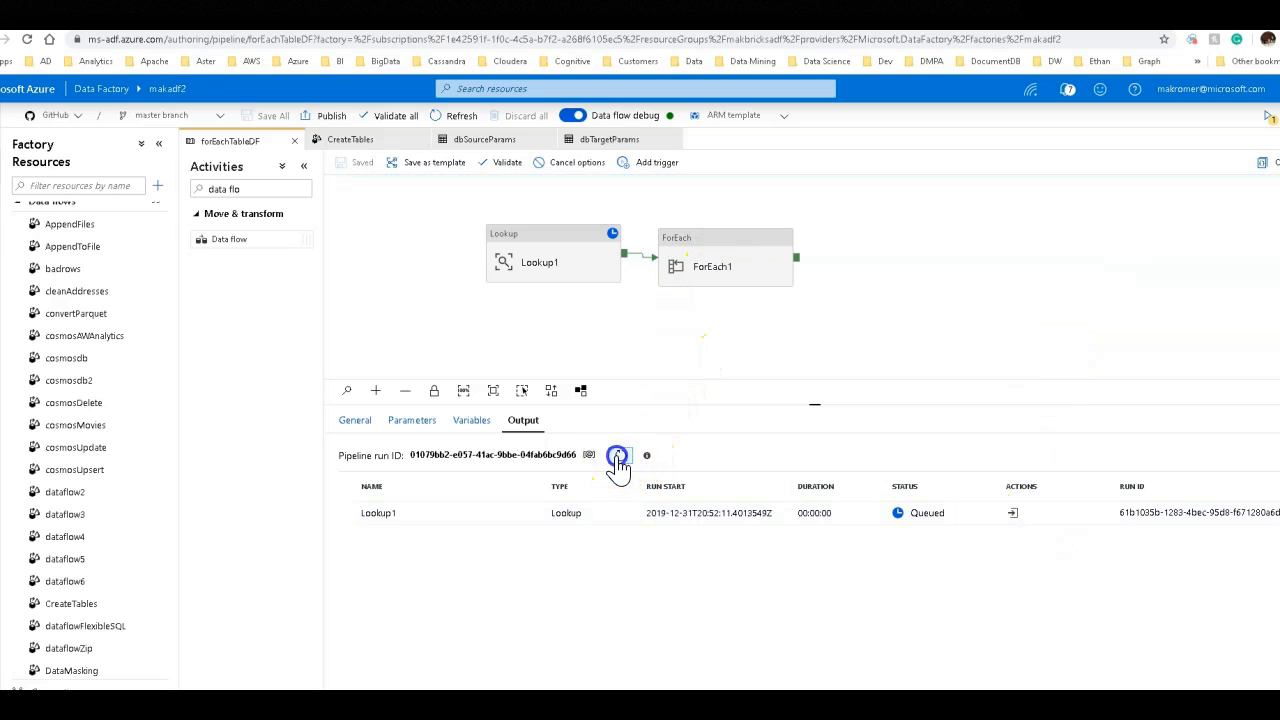
pyautogui.click(620, 456)
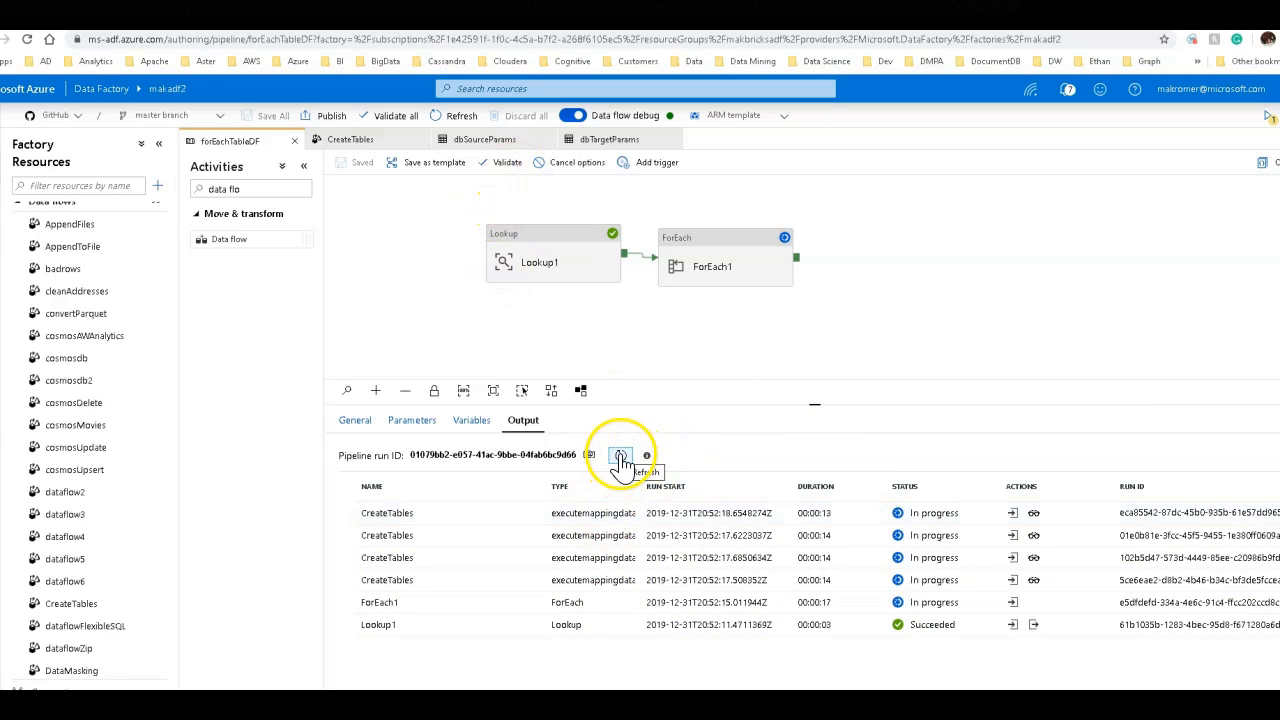
pyautogui.click(620, 456)
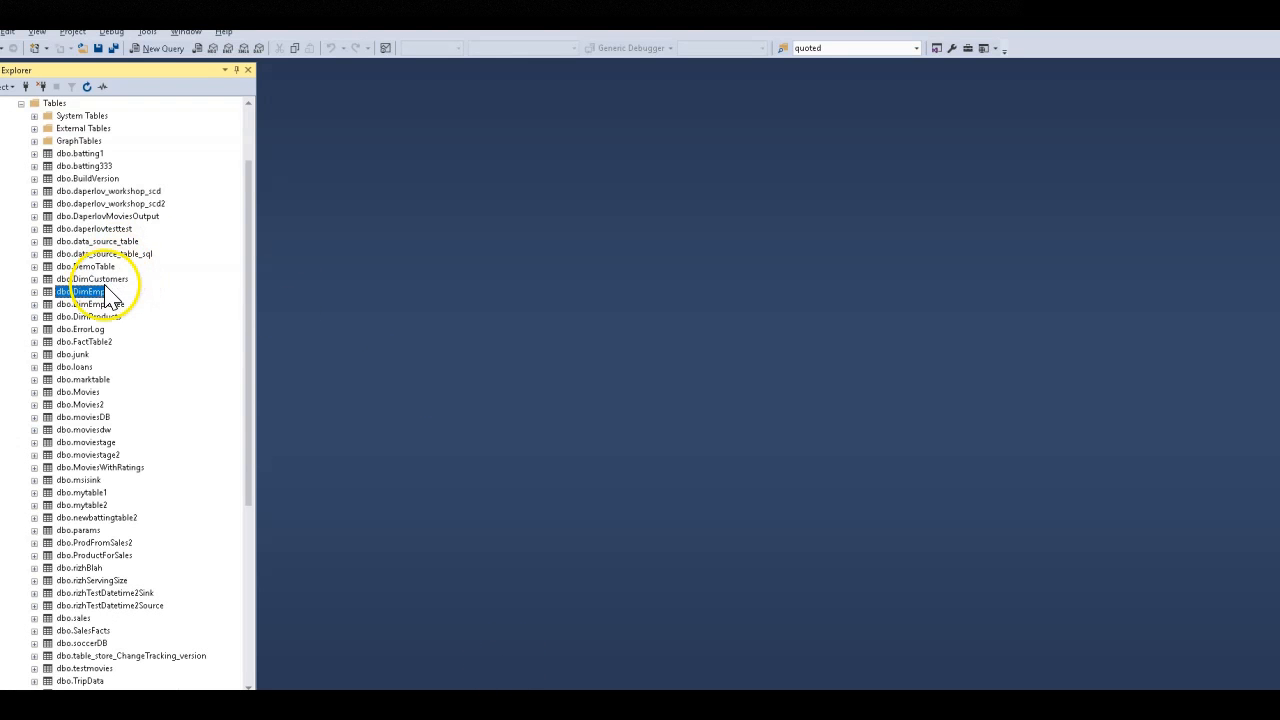
# Refresh the Tables list and select the top 1000 rows of the DimEmp table.
pyautogui.rightClick(54, 104)
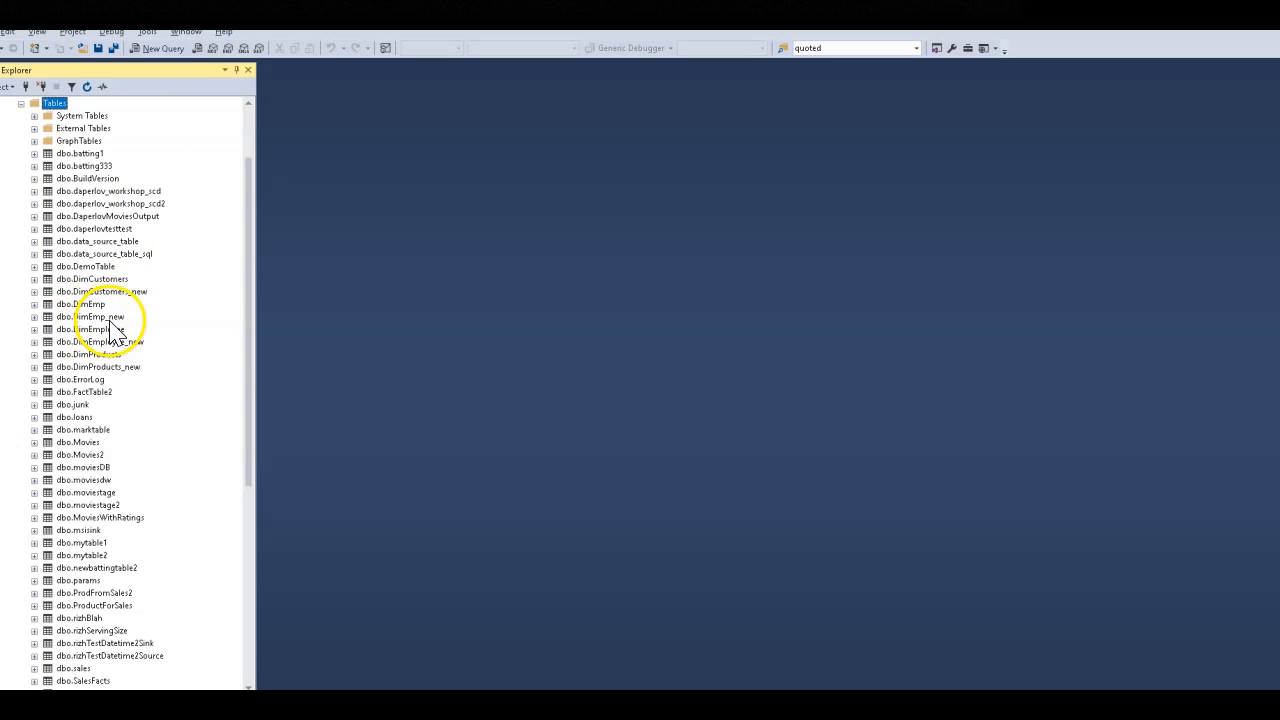
pyautogui.rightClick(90, 304)
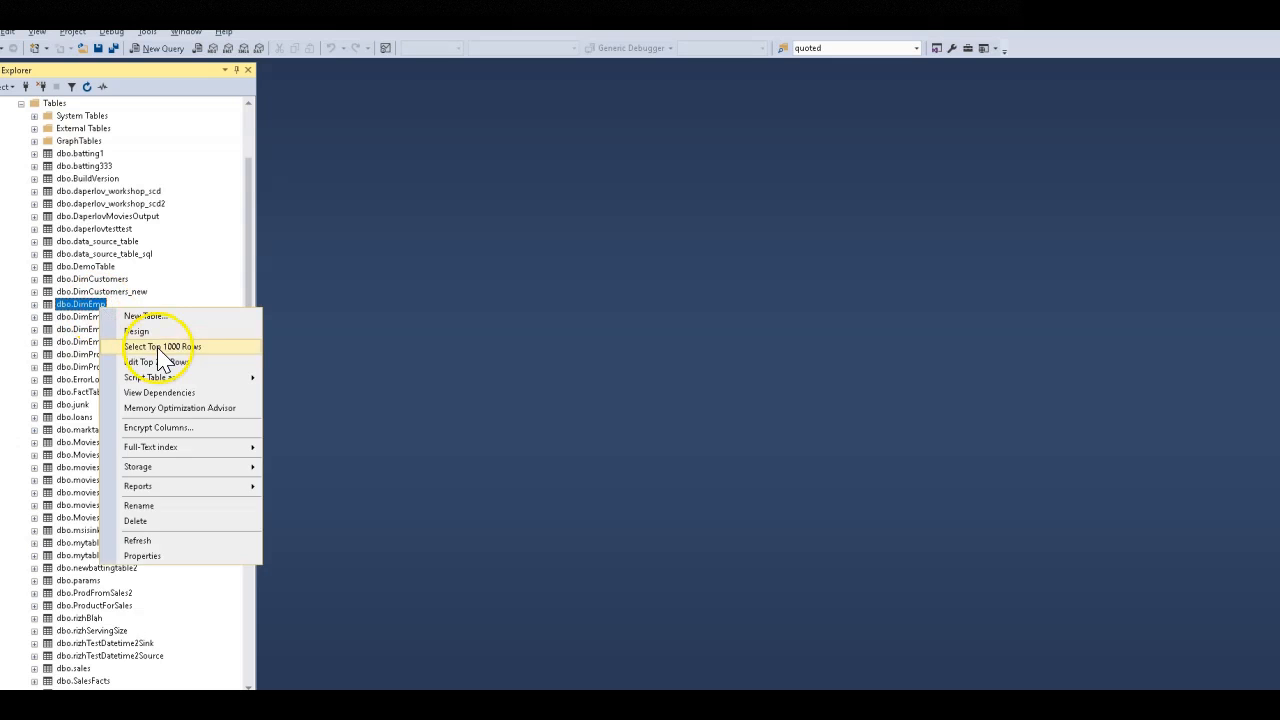
pyautogui.click(162, 346)
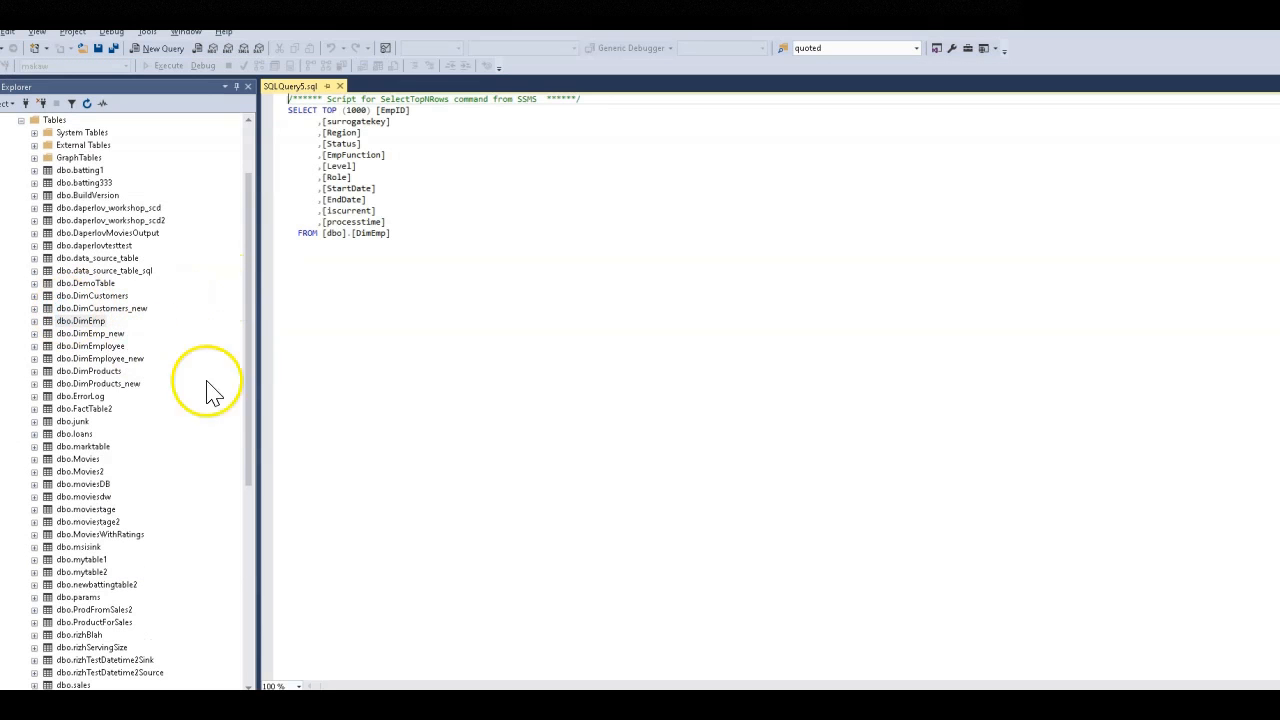
pyautogui.click(168, 64)
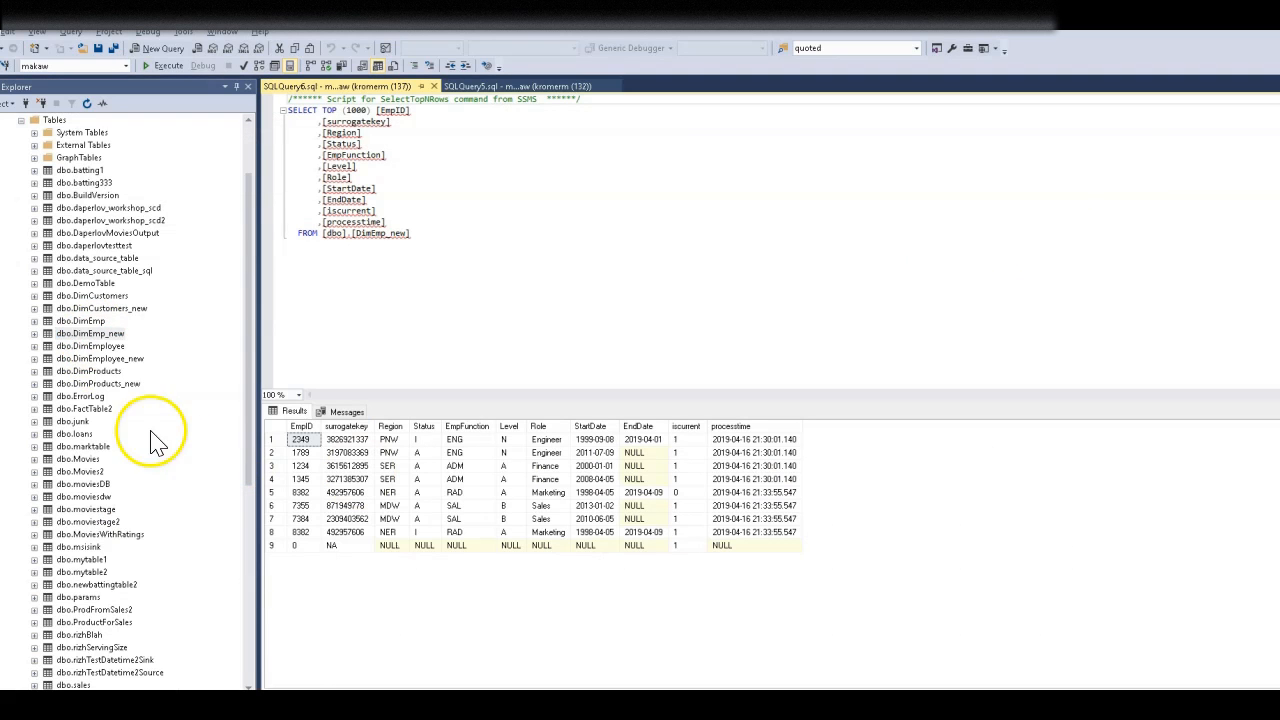
# Select the top 1000 rows of the DimProducts table.
pyautogui.rightClick(88, 370)
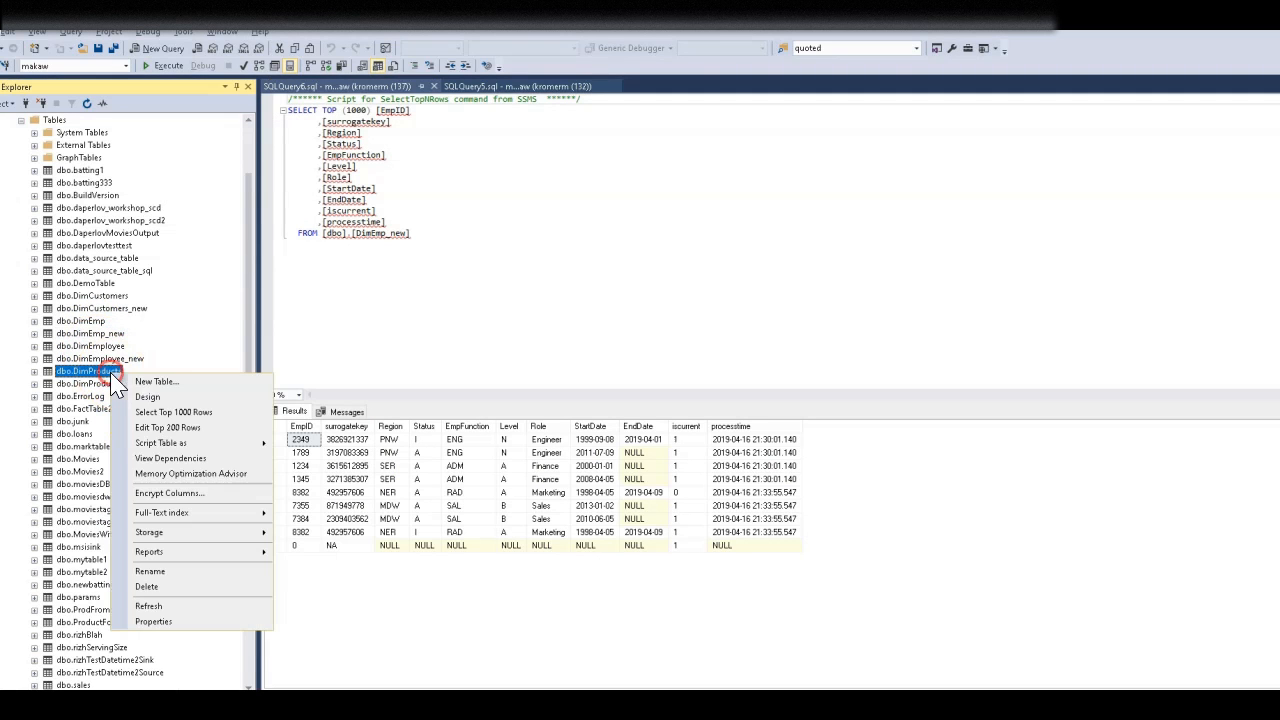
pyautogui.click(172, 412)
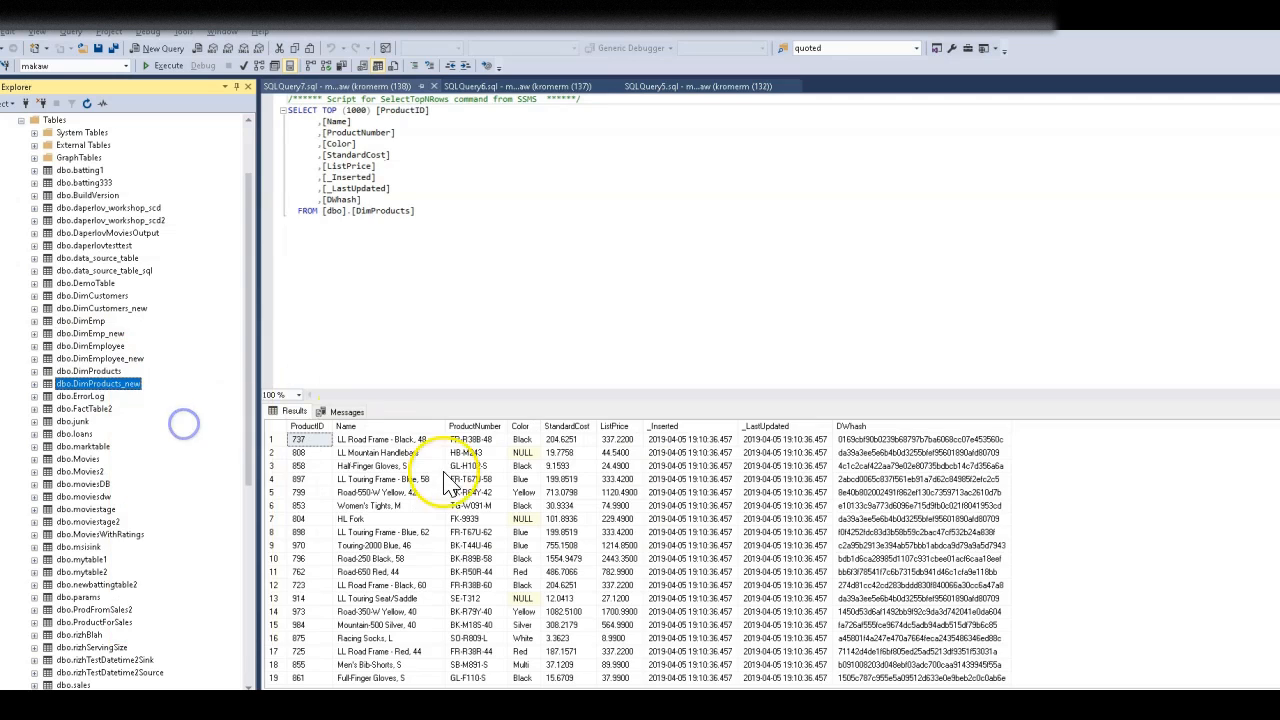